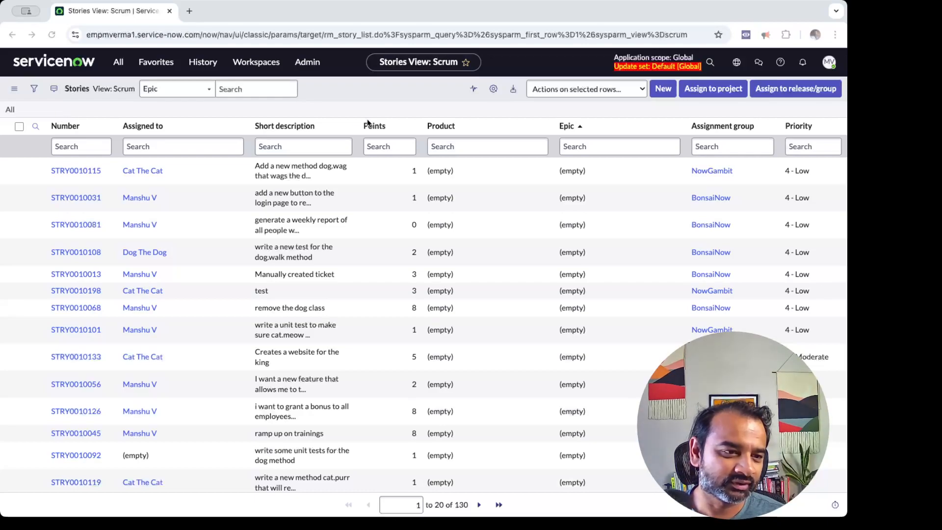
pyautogui.click(256, 88)
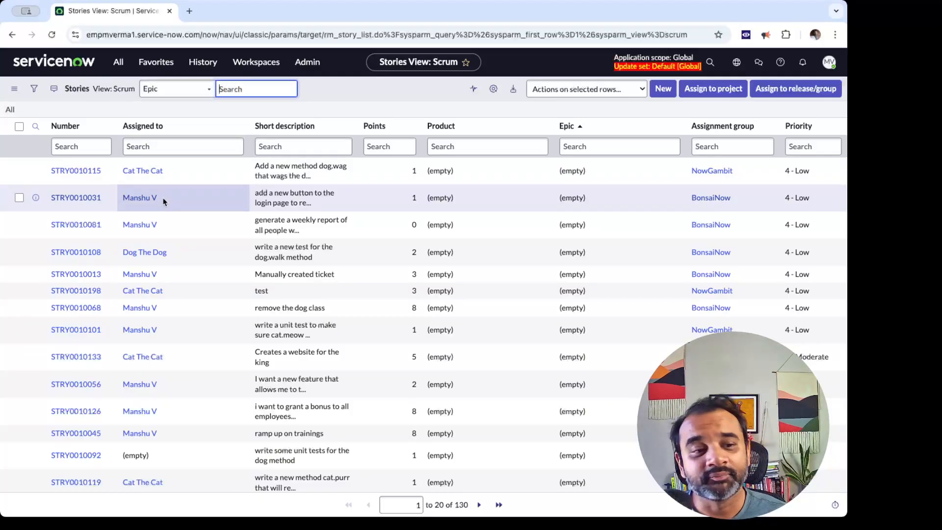
pyautogui.rightClick(139, 197)
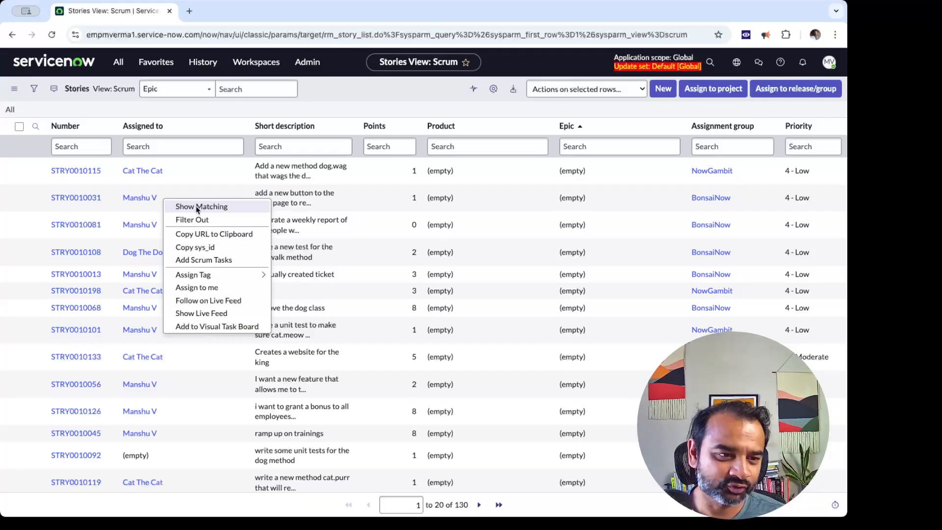
pyautogui.click(202, 206)
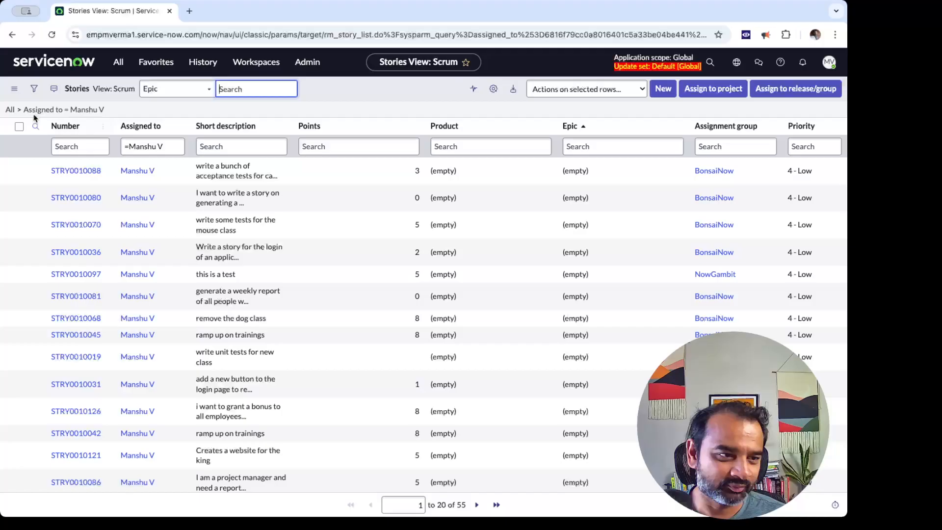
pyautogui.moveTo(20, 109)
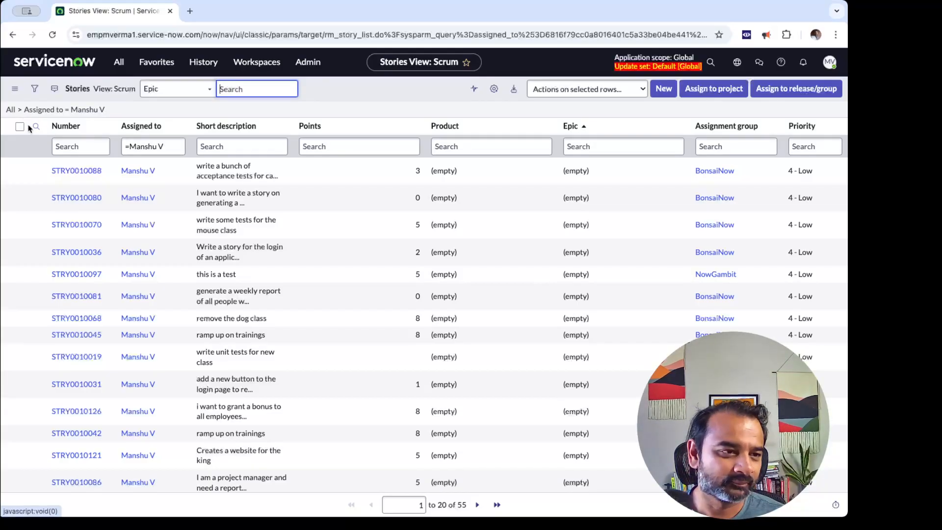
pyautogui.moveTo(66, 125)
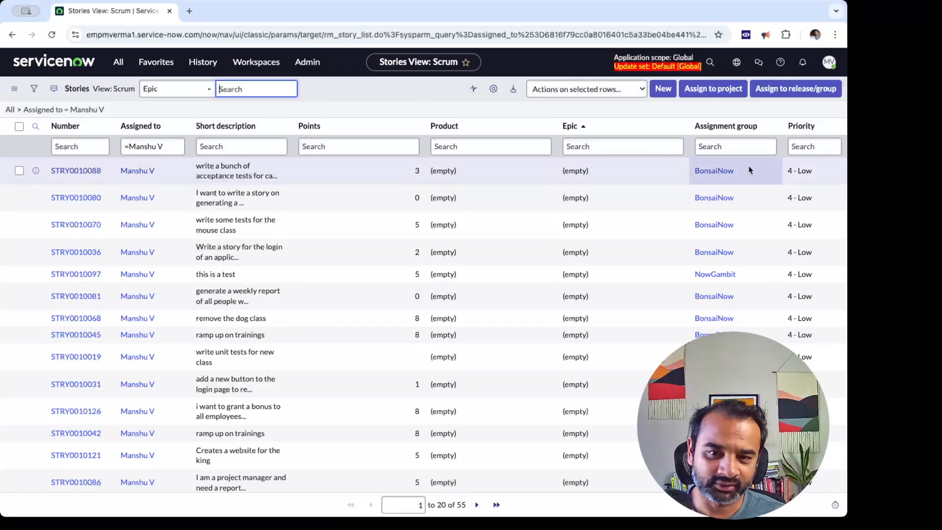
# - Filter out the BonsaiNow assignment group and show only 8-point stories
pyautogui.rightClick(713, 169)
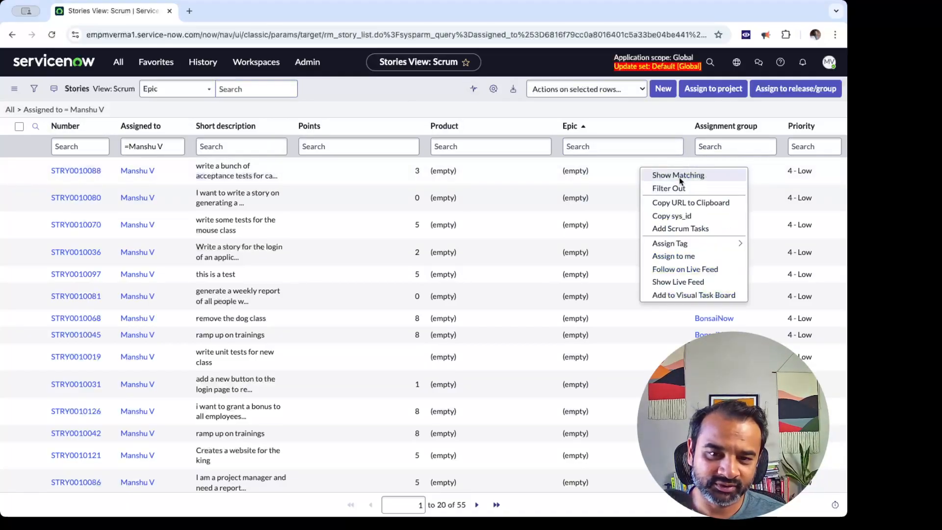
pyautogui.click(668, 187)
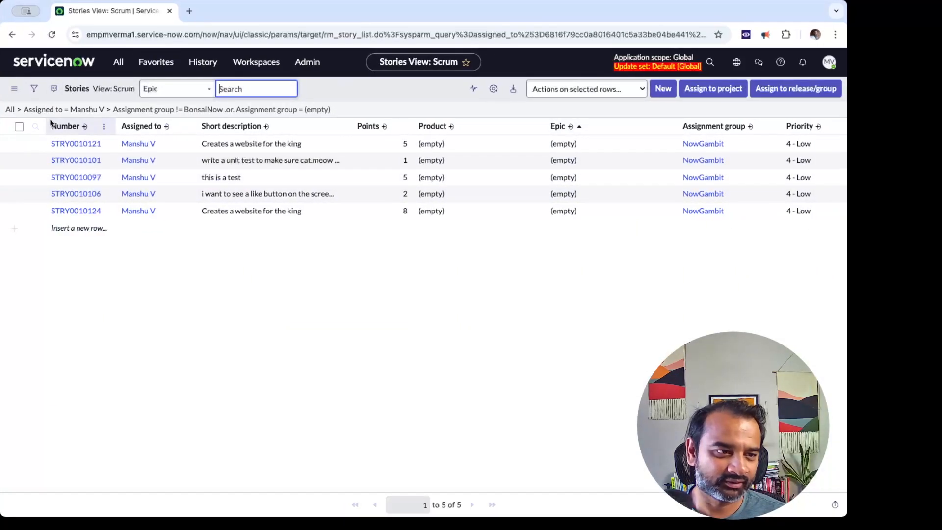
pyautogui.moveTo(62, 109)
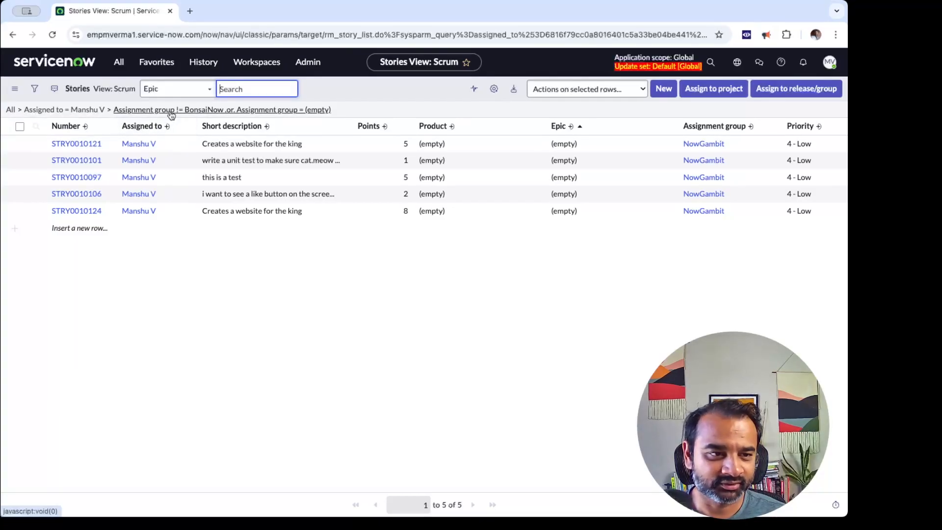
pyautogui.moveTo(178, 109)
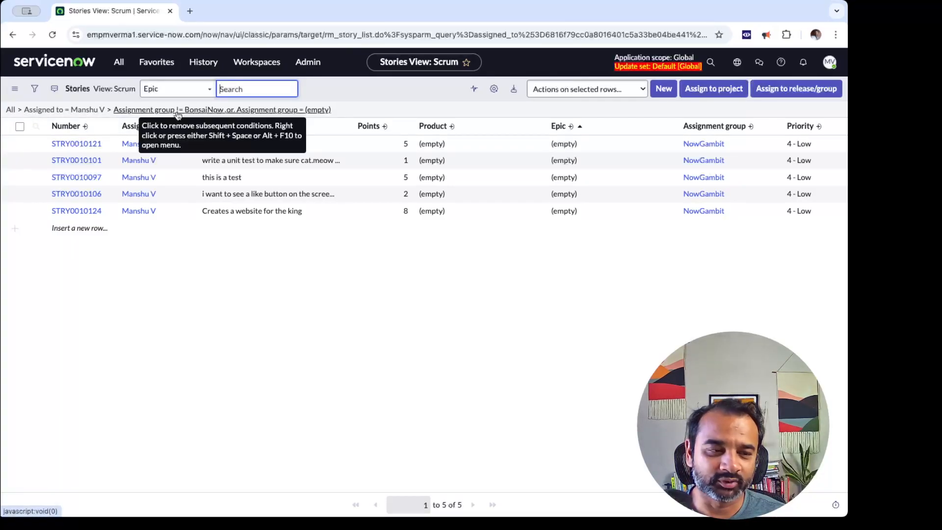
pyautogui.moveTo(175, 114)
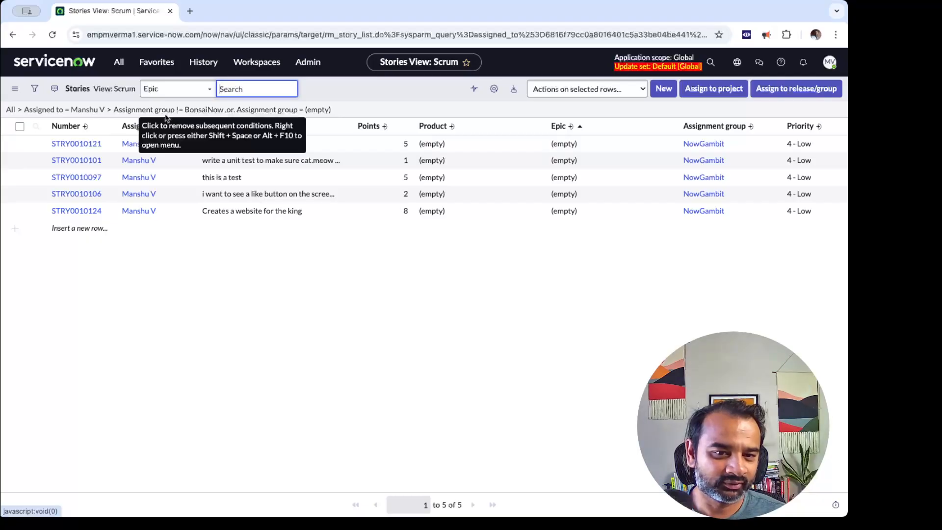
pyautogui.rightClick(405, 210)
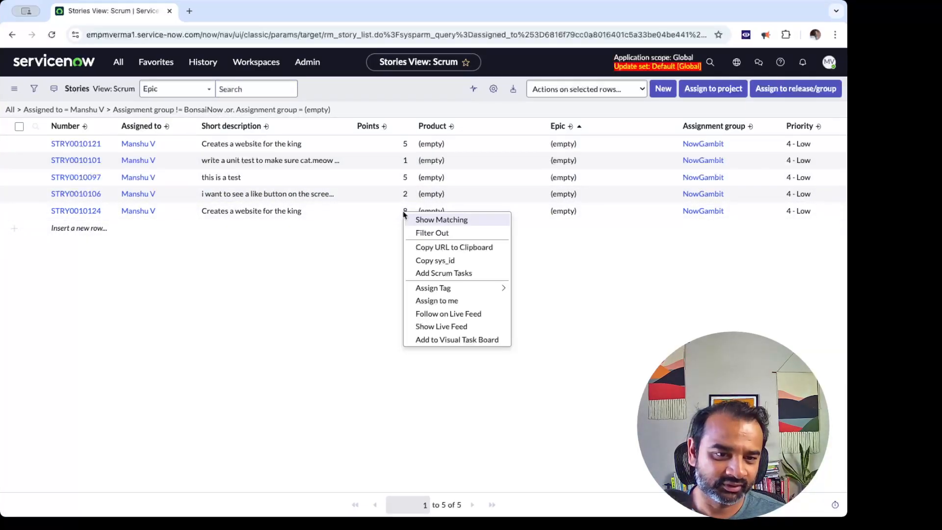
pyautogui.click(440, 219)
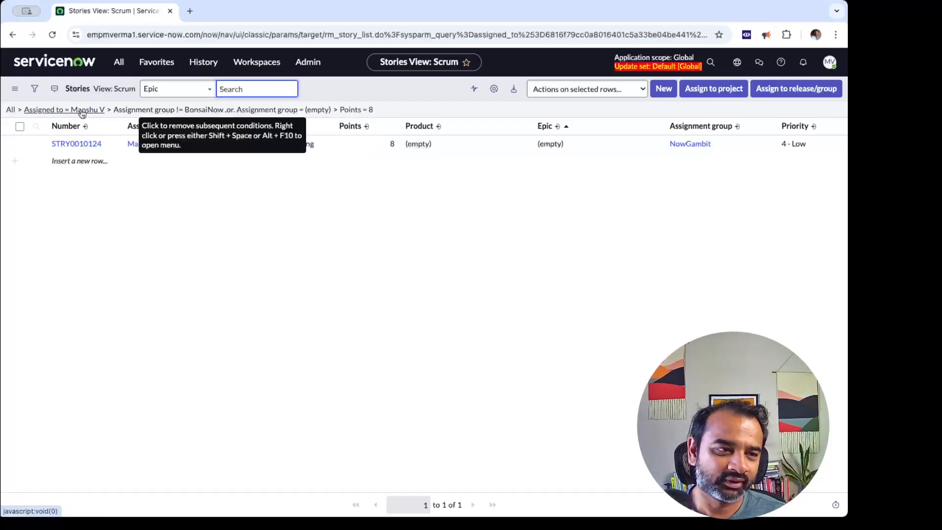
pyautogui.click(34, 88)
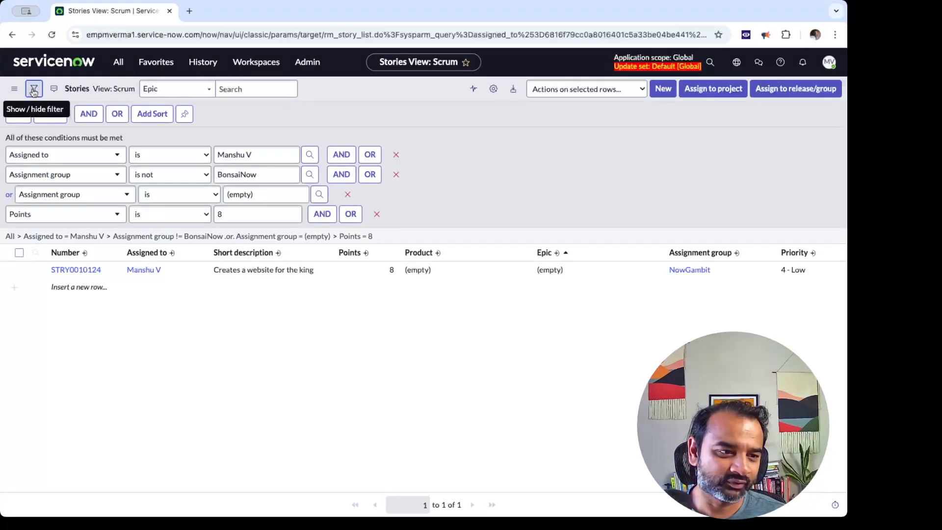
pyautogui.click(33, 89)
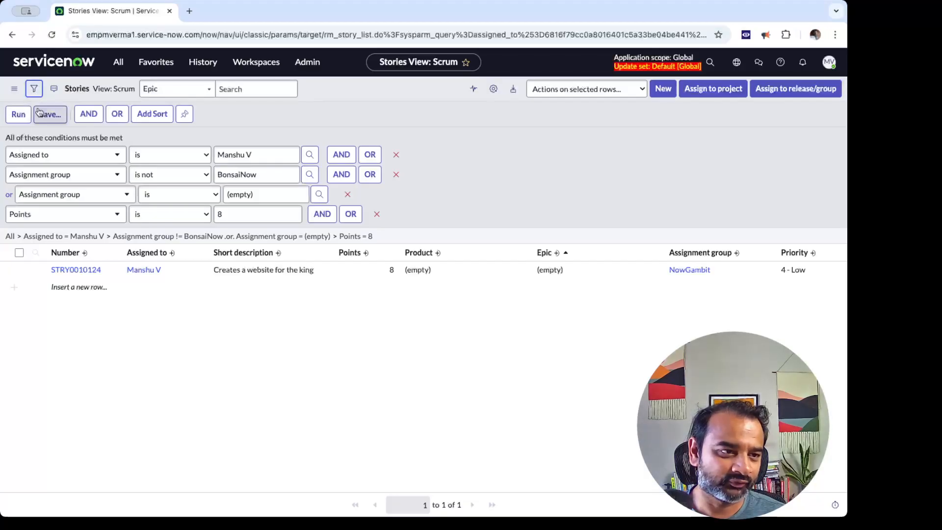
pyautogui.moveTo(34, 88)
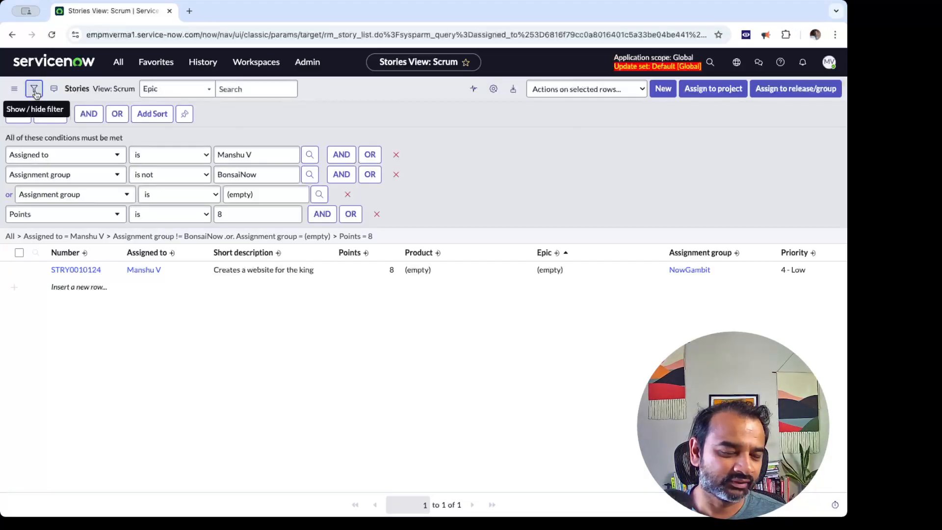
pyautogui.click(35, 88)
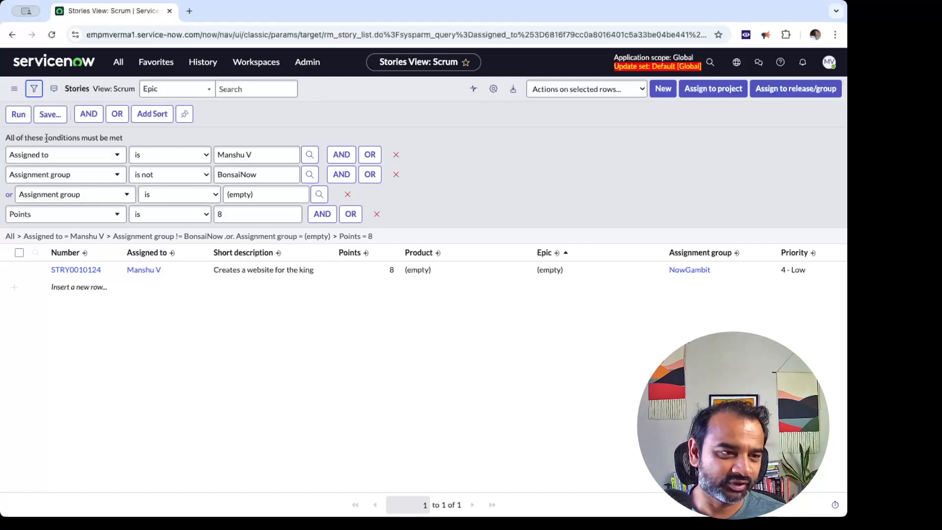
pyautogui.moveTo(119, 146)
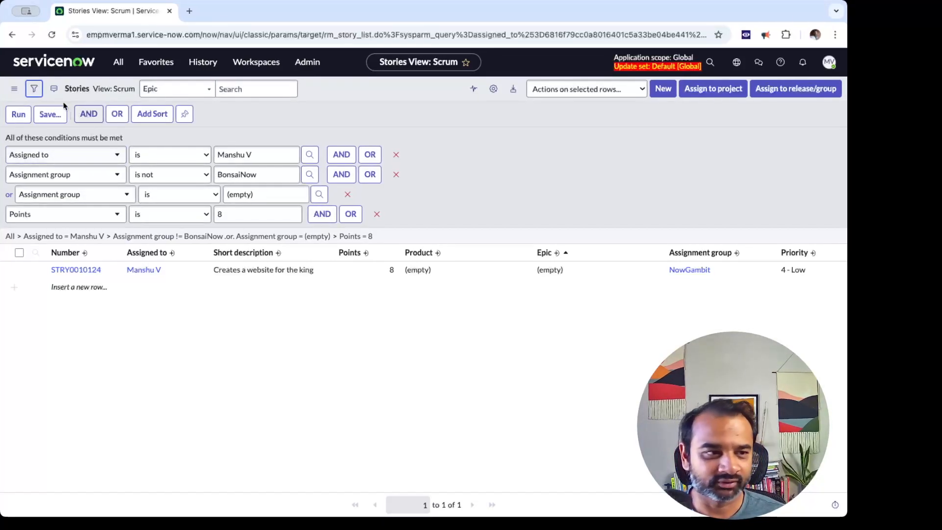
pyautogui.moveTo(33, 88)
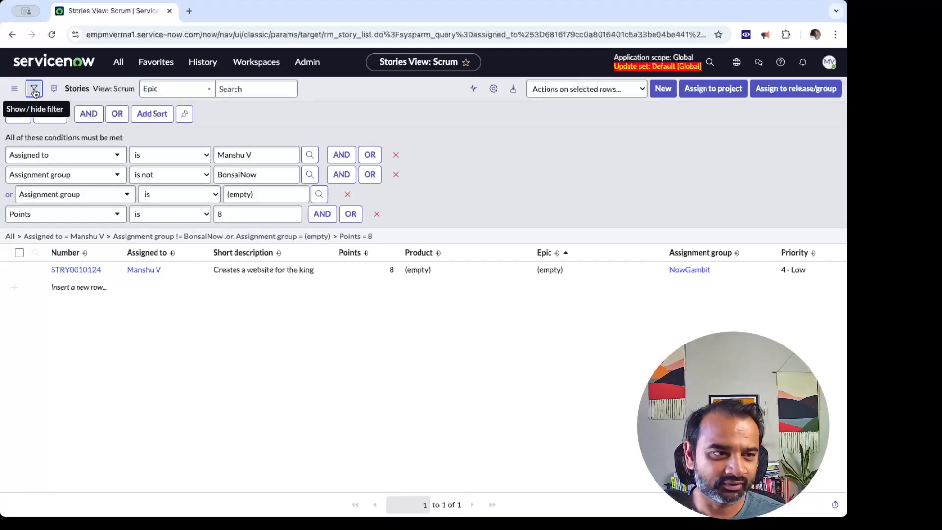
pyautogui.click(33, 89)
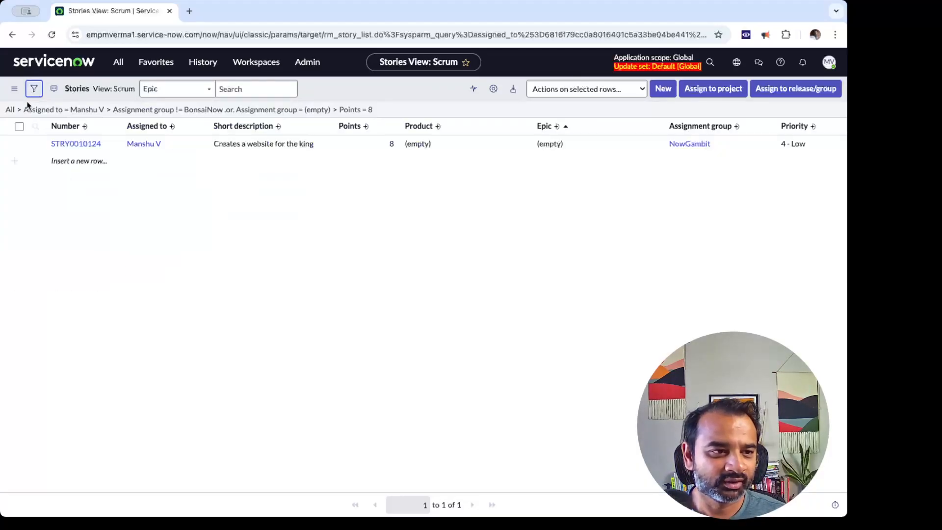
pyautogui.moveTo(19, 109)
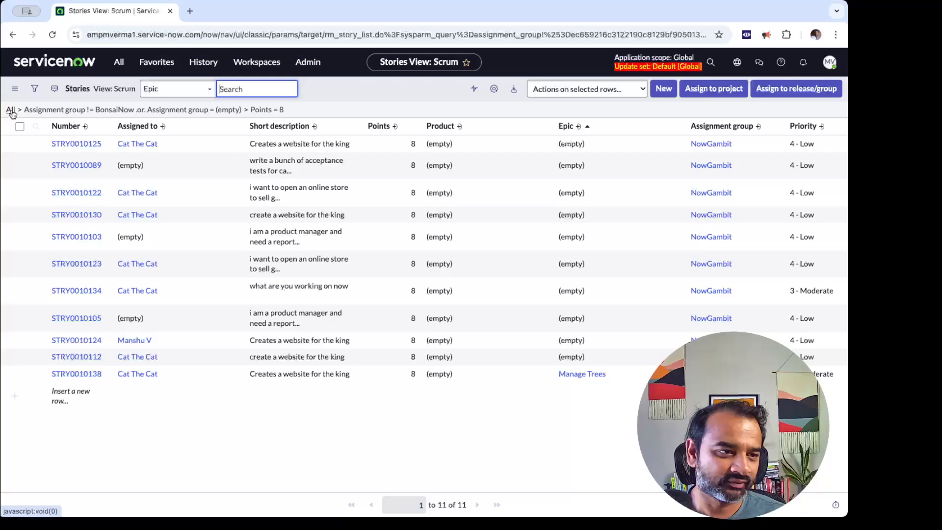
pyautogui.moveTo(10, 109)
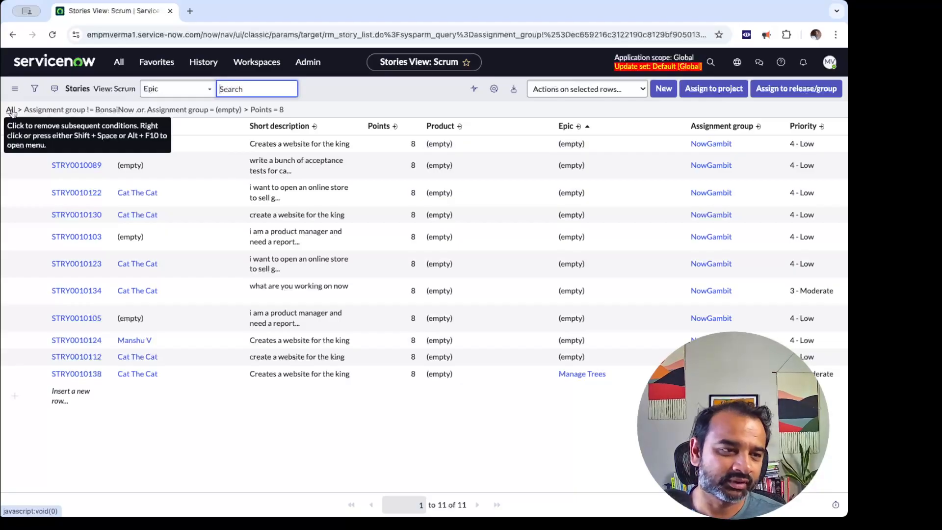
# - Remove all filter conditions so the list shows all 130 stories
pyautogui.click(10, 108)
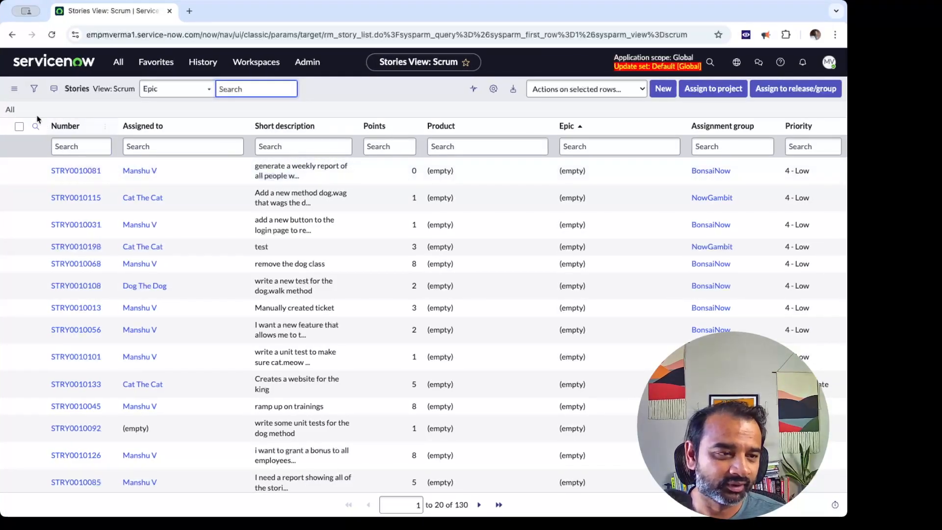
pyautogui.moveTo(33, 108)
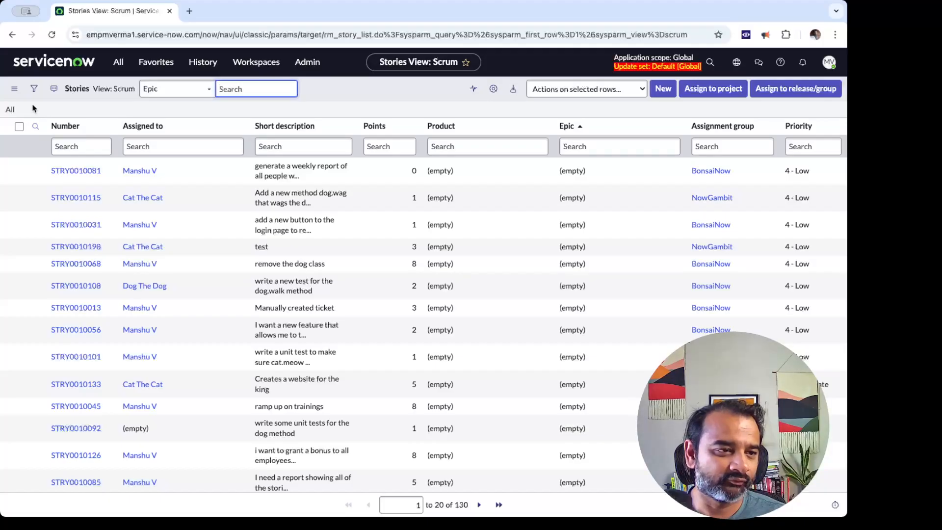
pyautogui.click(33, 88)
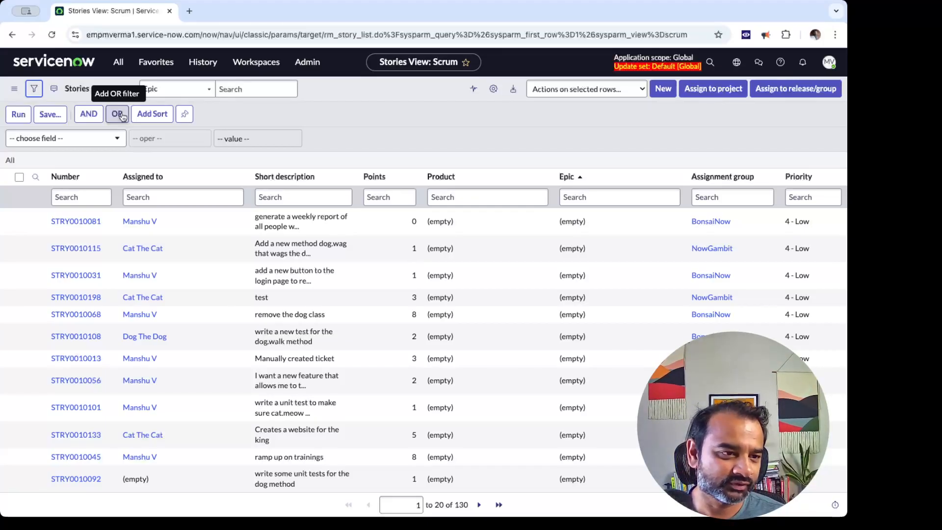
pyautogui.write('ass')
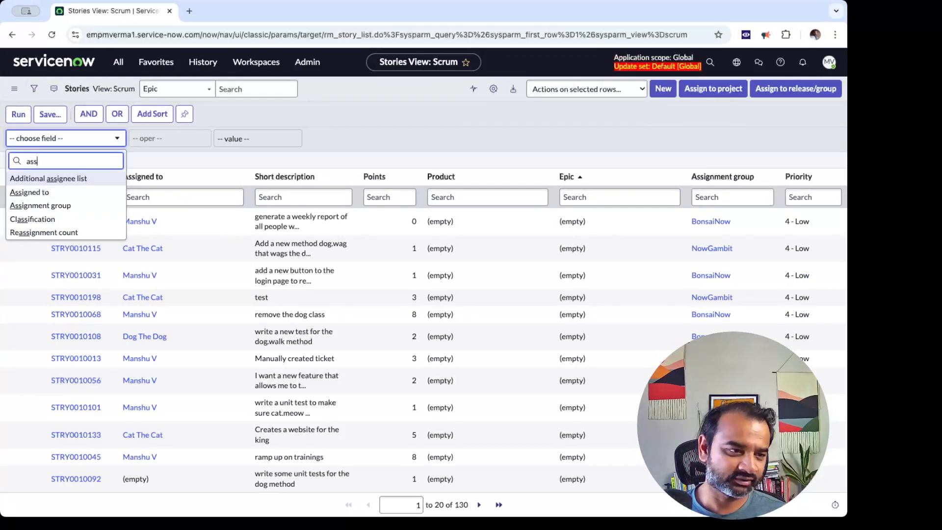
pyautogui.click(30, 191)
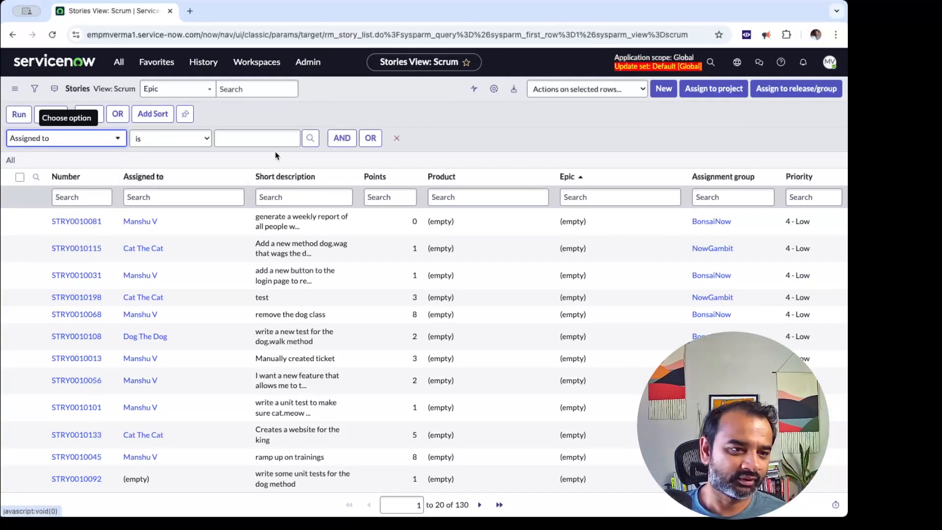
pyautogui.write('Mamnshu V')
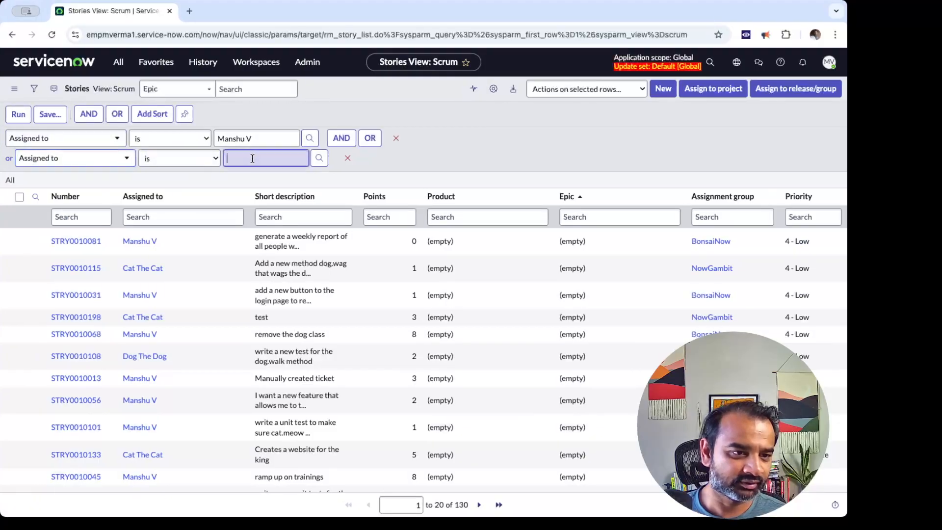
pyautogui.write('Cat')
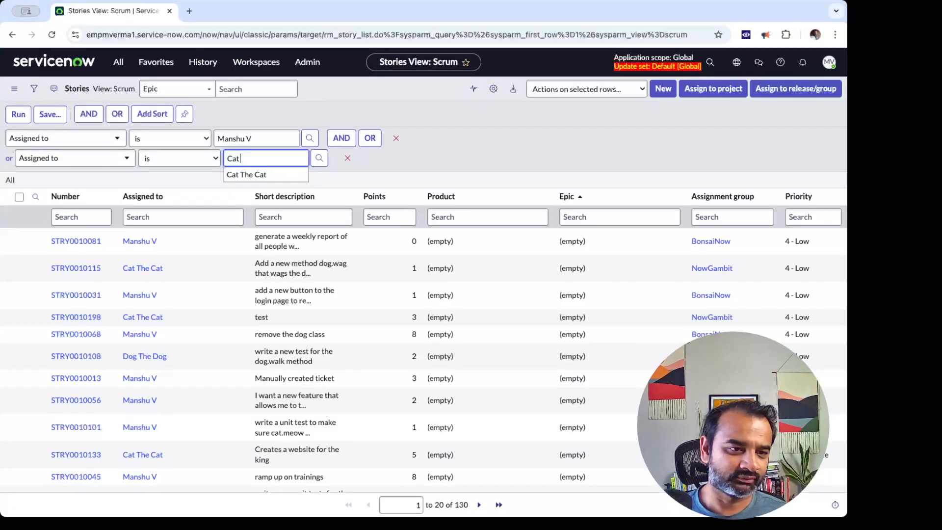
pyautogui.click(245, 175)
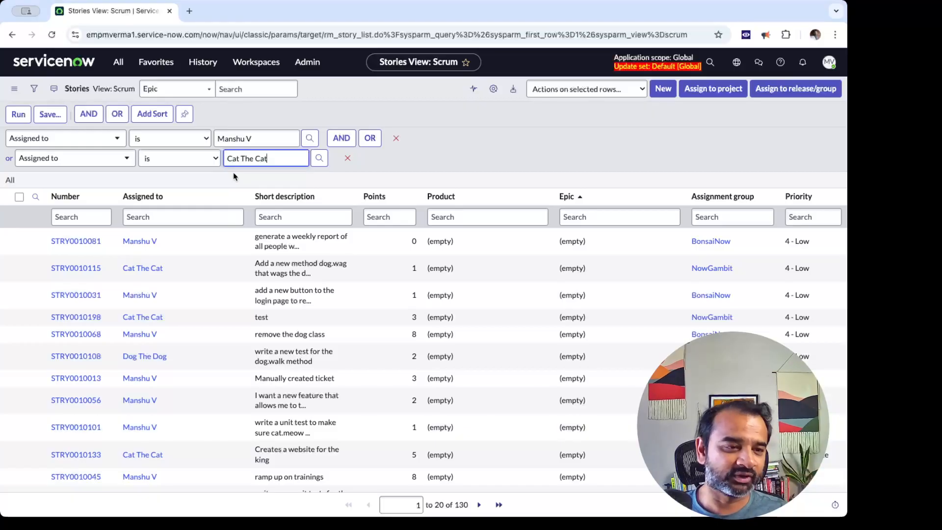
pyautogui.click(18, 114)
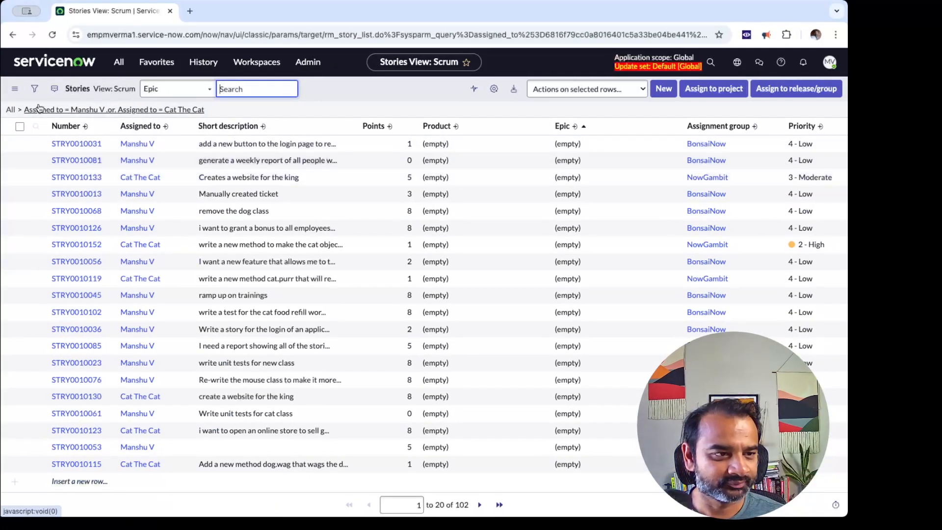
# - Add an AND condition Created on Last year and run the filter
pyautogui.click(35, 89)
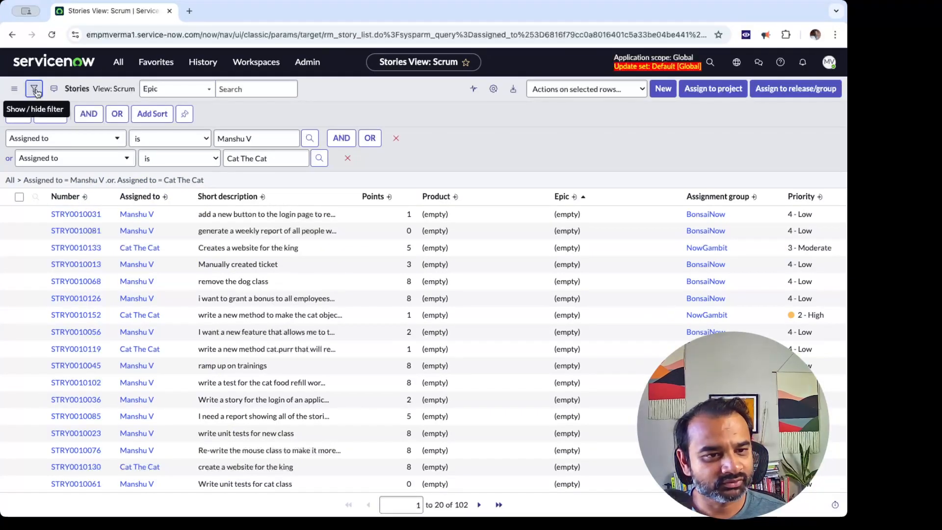
pyautogui.click(33, 88)
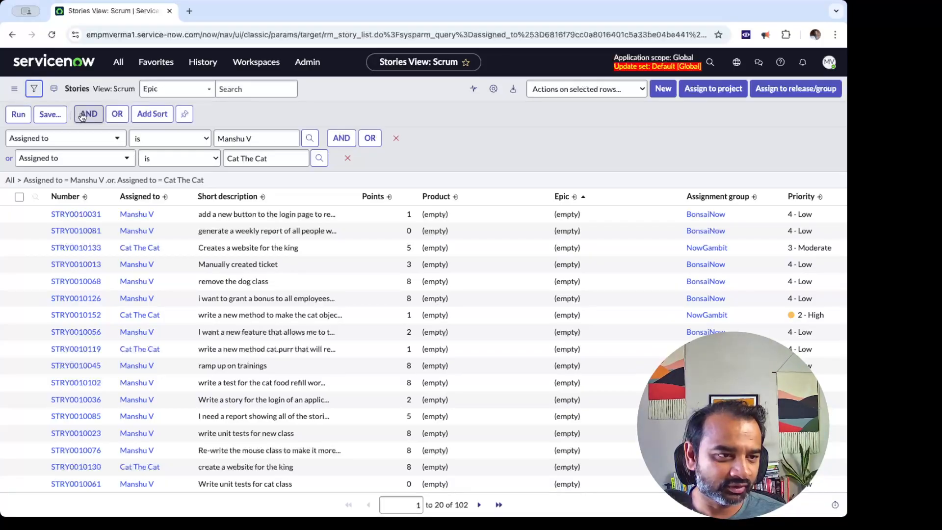
pyautogui.click(87, 114)
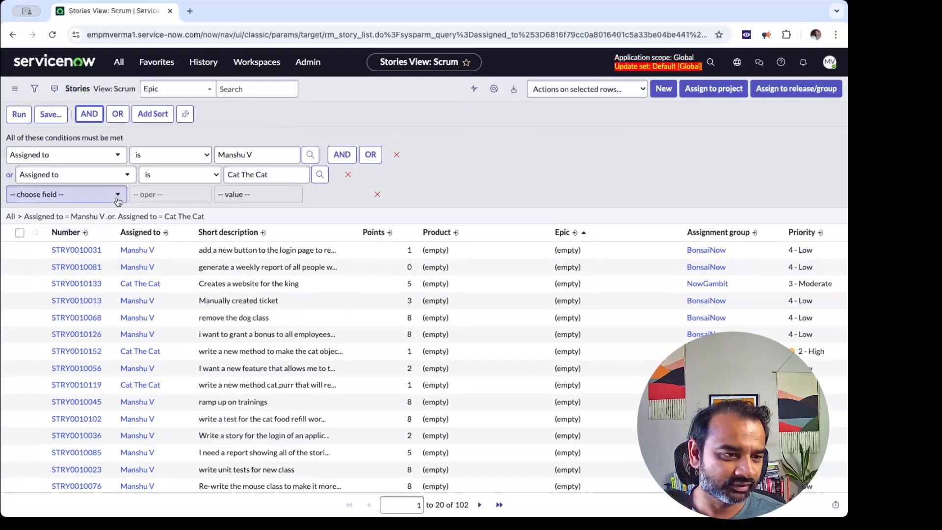
pyautogui.write('created')
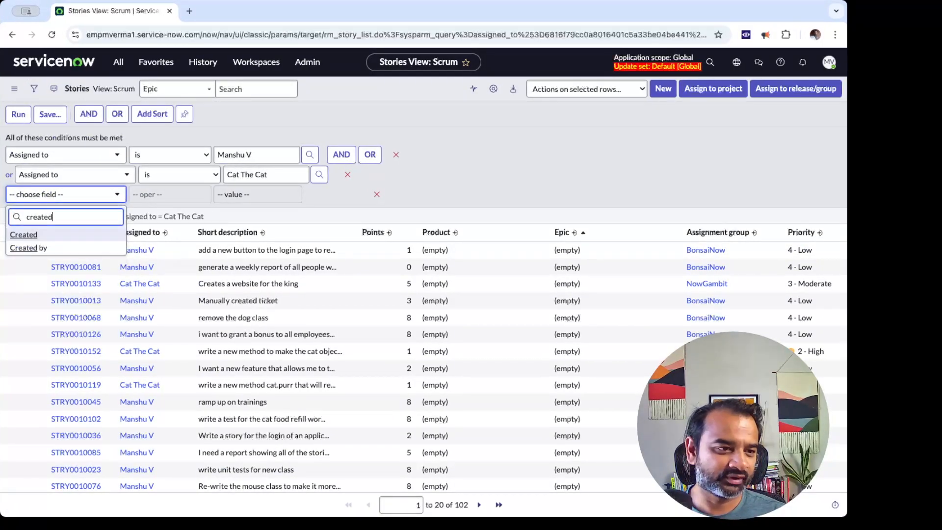
pyautogui.click(23, 235)
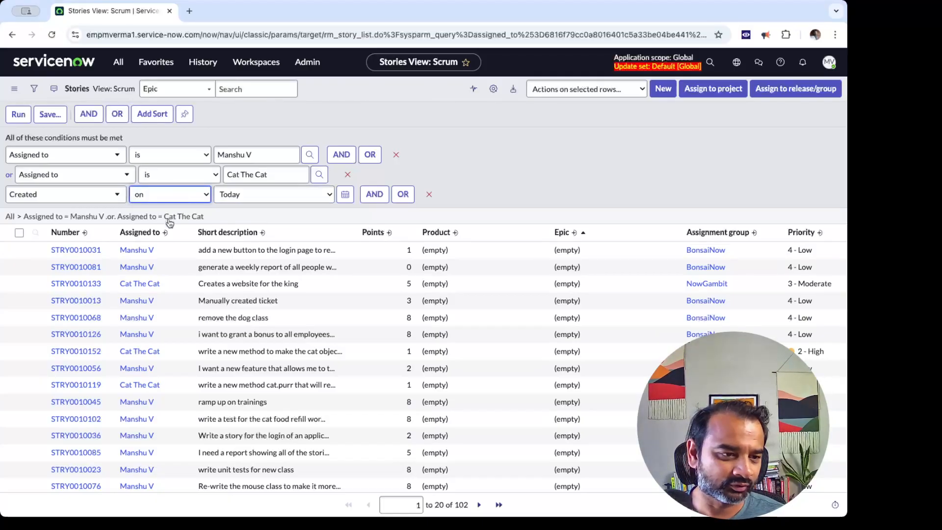
pyautogui.moveTo(162, 276)
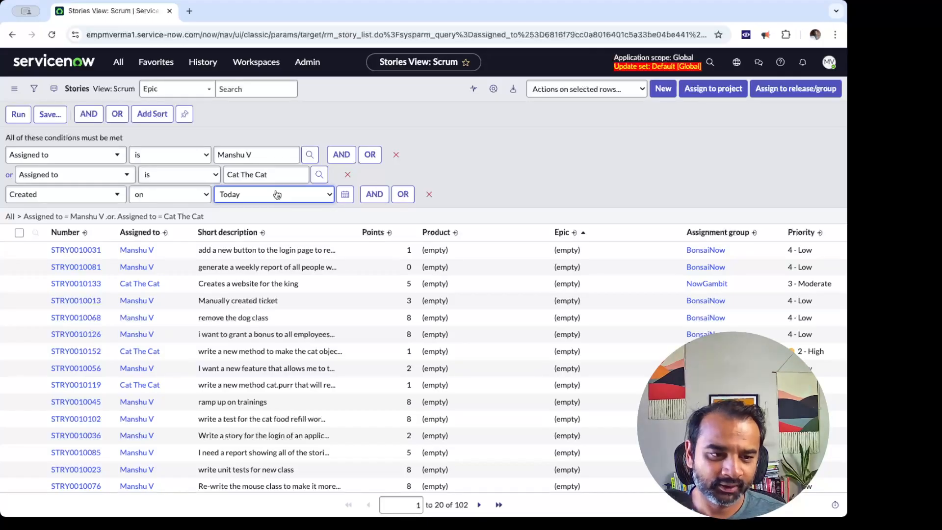
pyautogui.moveTo(229, 419)
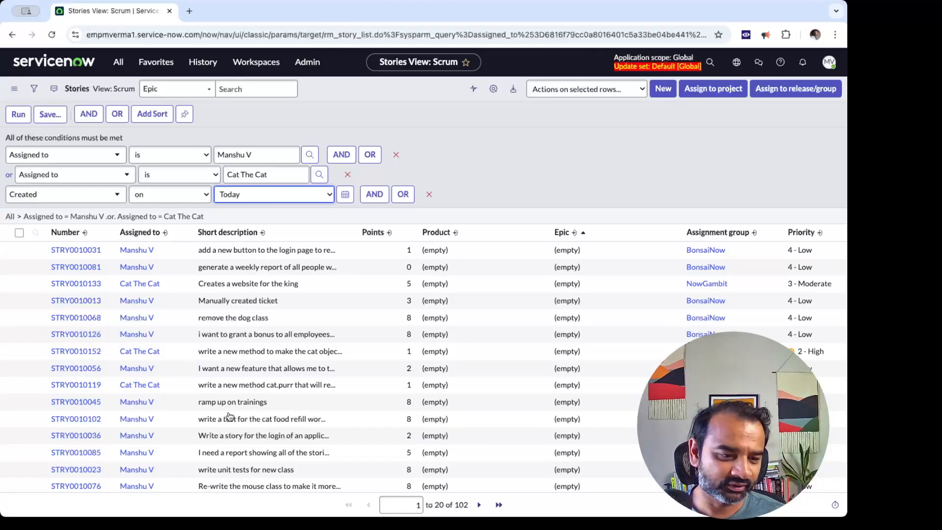
pyautogui.click(274, 194)
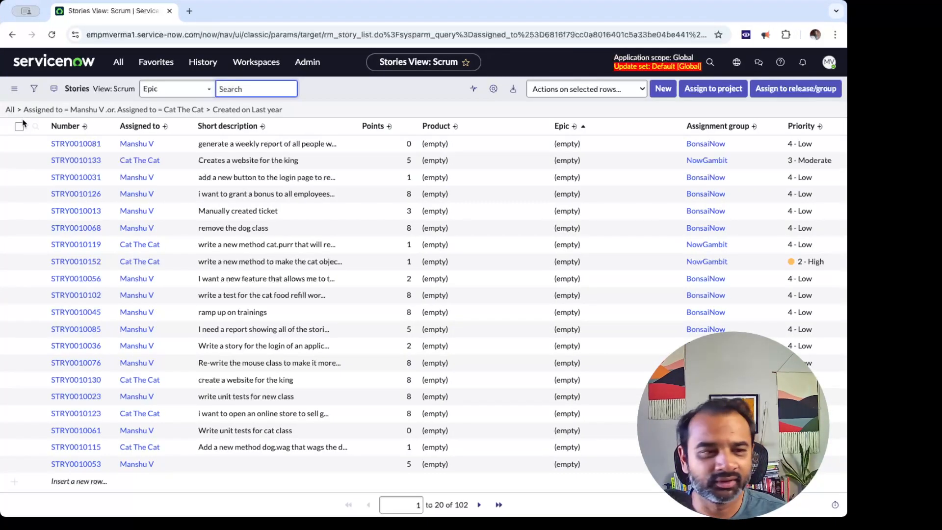
# - Change the Created condition from a between range to Last 2 years and run it
pyautogui.click(34, 88)
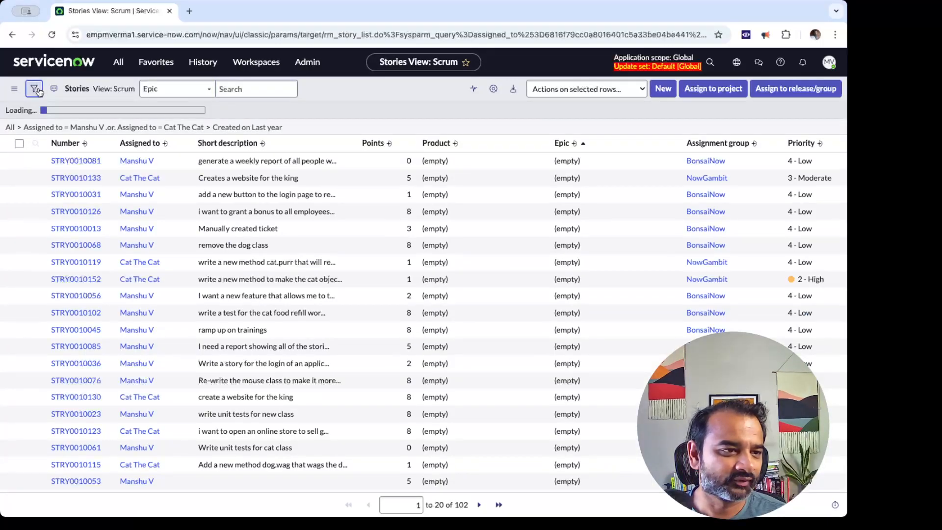
pyautogui.click(34, 89)
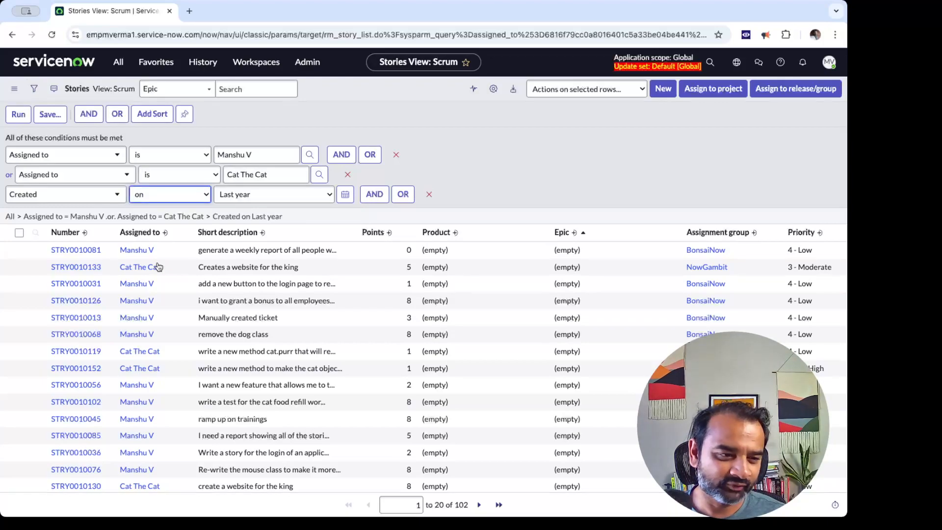
pyautogui.click(170, 194)
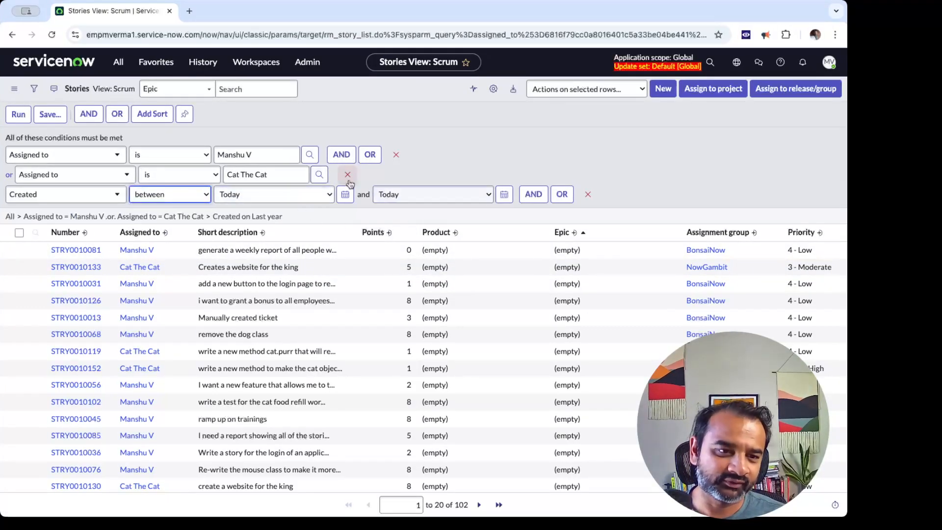
pyautogui.click(344, 194)
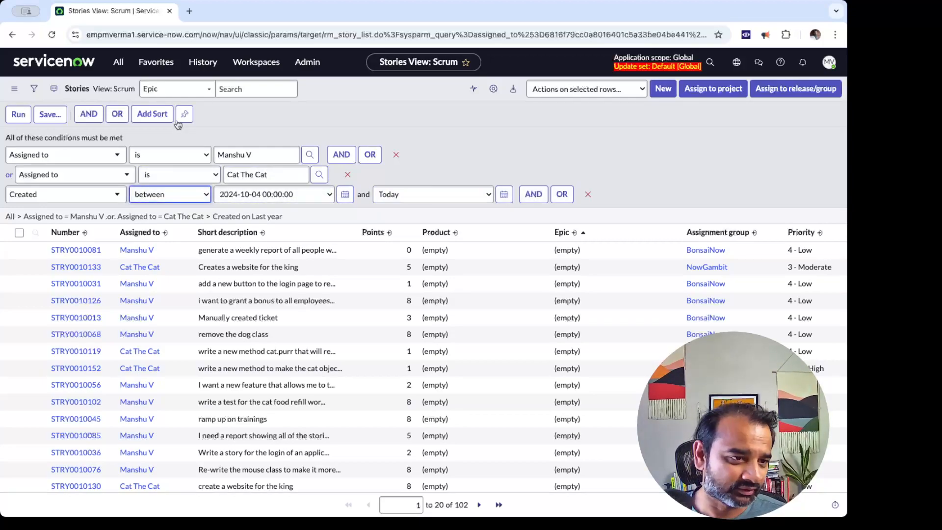
pyautogui.click(170, 194)
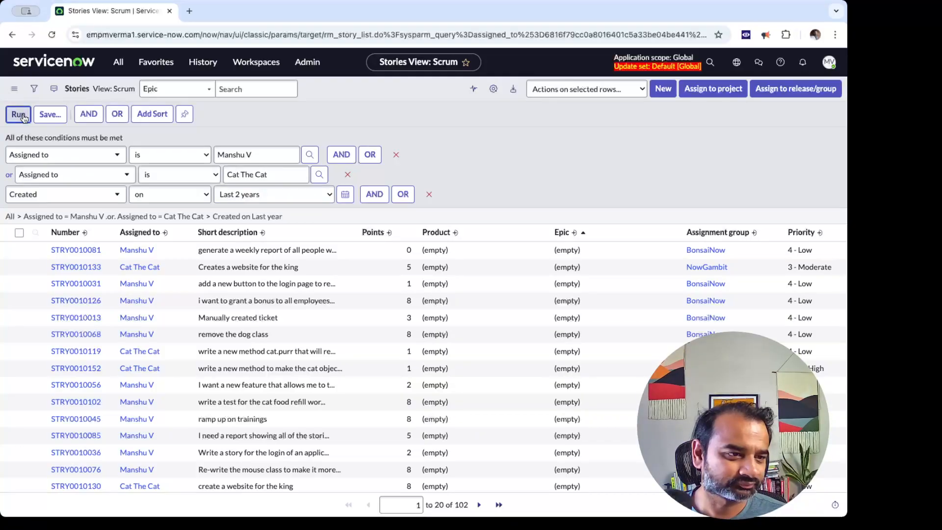
pyautogui.click(18, 114)
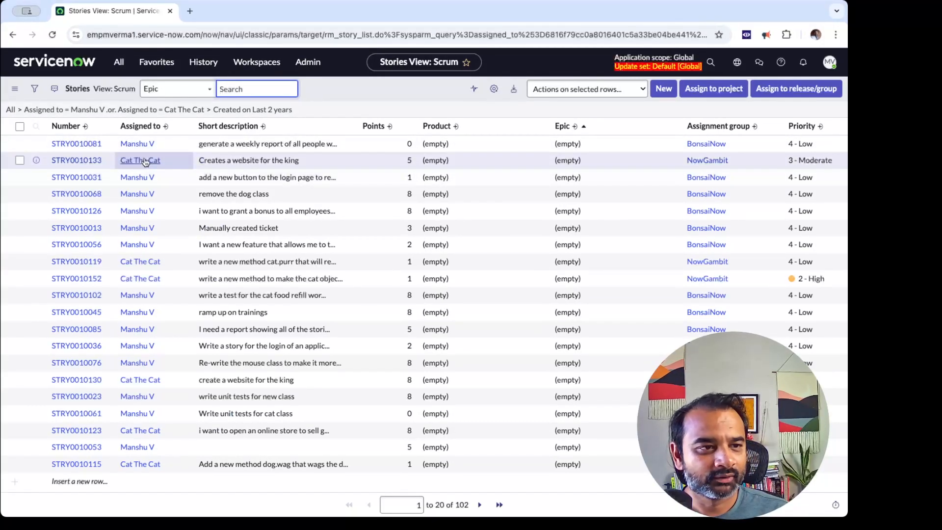
pyautogui.moveTo(140, 160)
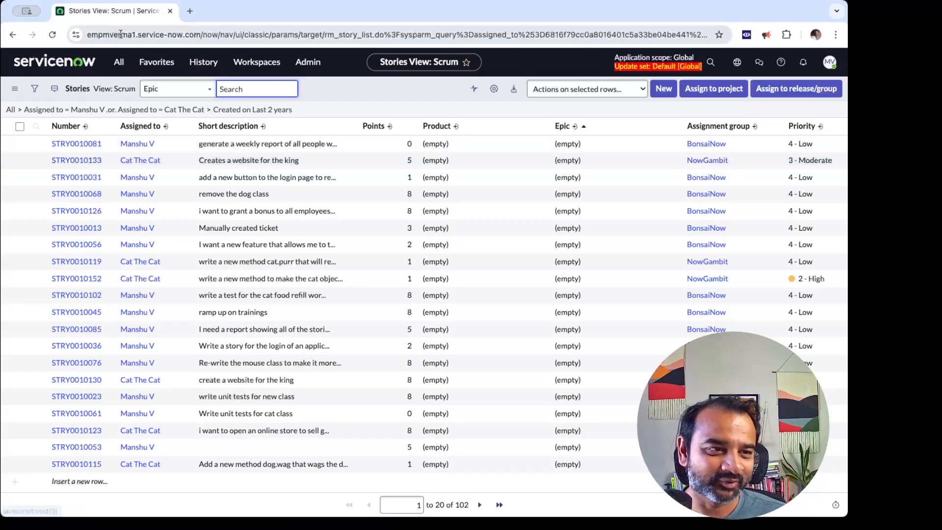
# - Grab the filtered list's URL from the address bar for a second tab
pyautogui.click(390, 35)
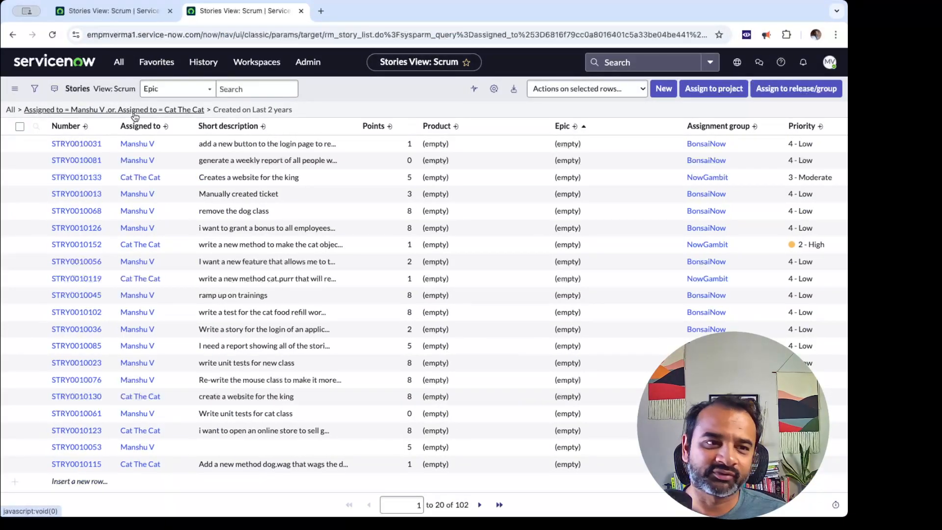
pyautogui.moveTo(252, 109)
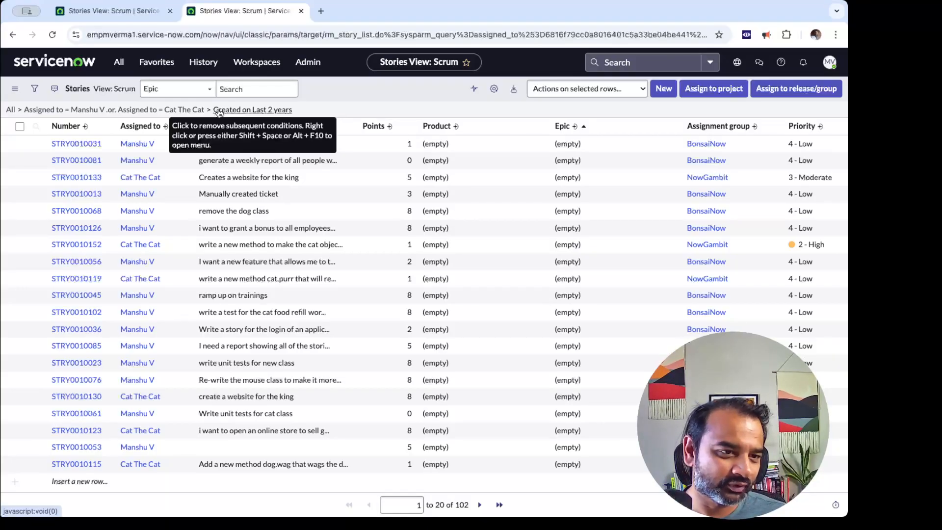
# - Save the filtered Stories list as a favorite named 'My Stories'
pyautogui.click(14, 88)
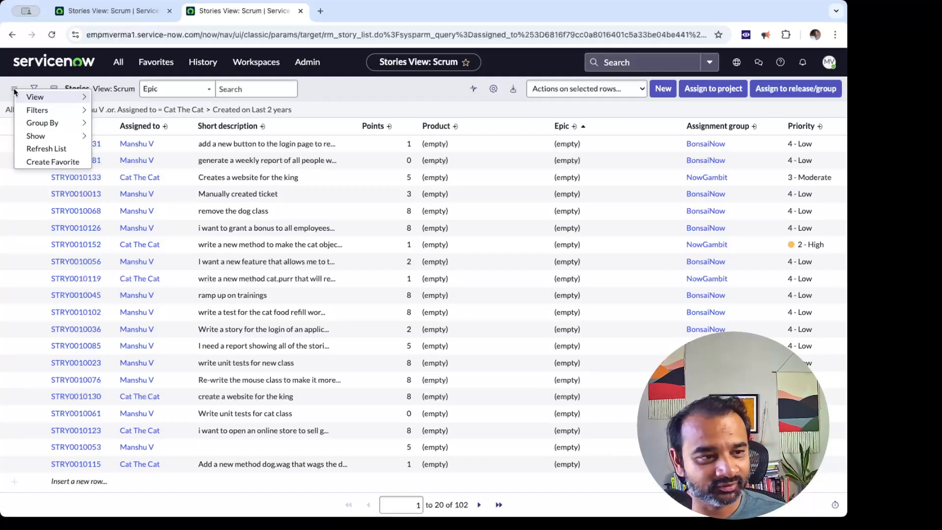
pyautogui.click(36, 97)
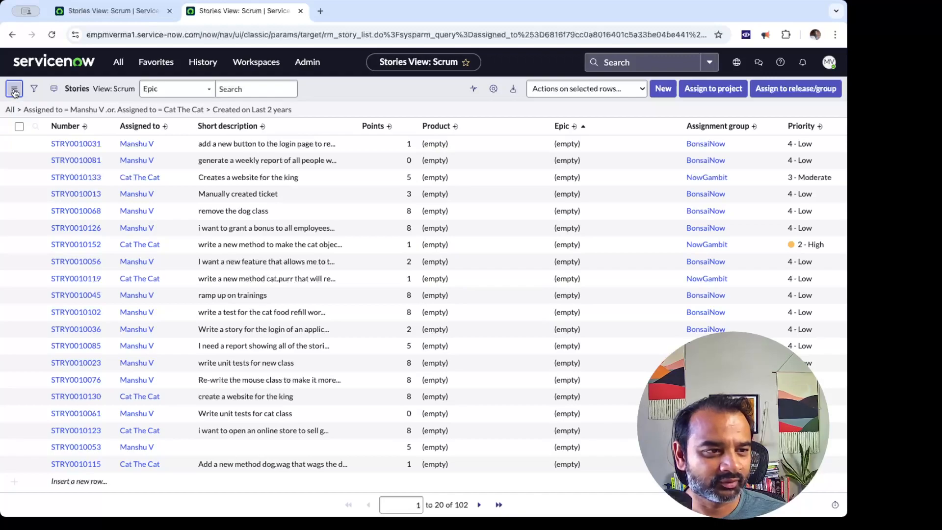
pyautogui.click(12, 88)
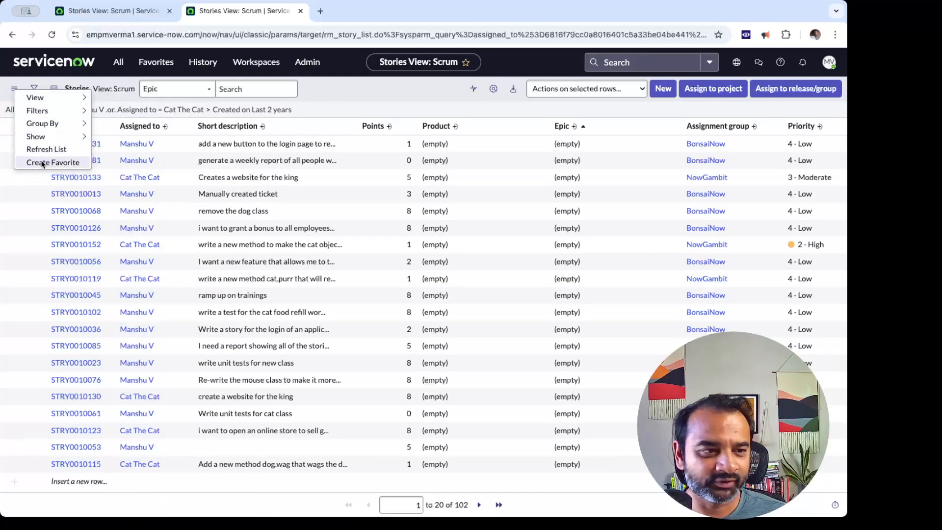
pyautogui.click(52, 162)
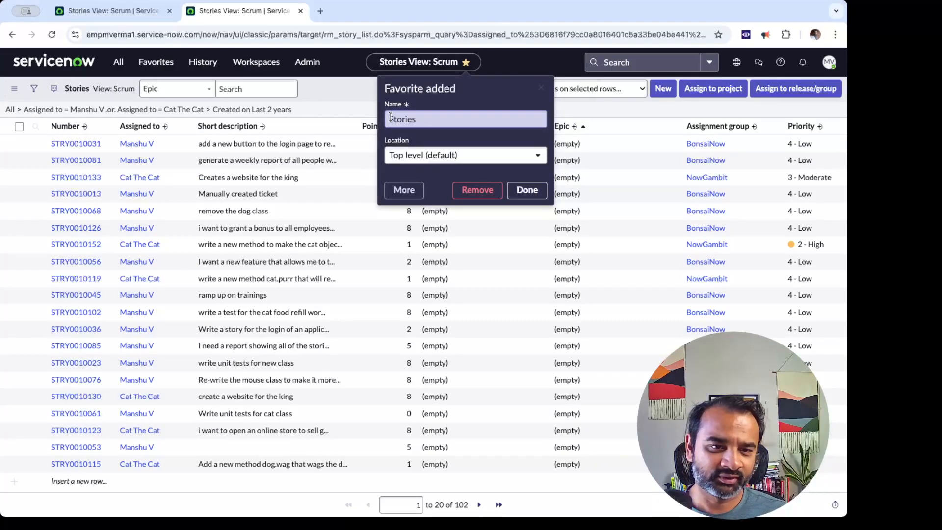
pyautogui.write('My Stories')
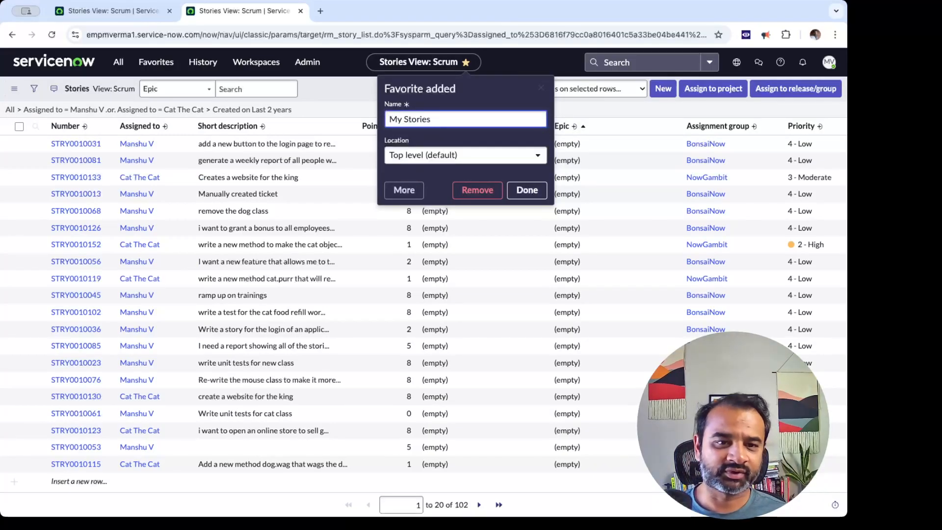
pyautogui.click(525, 190)
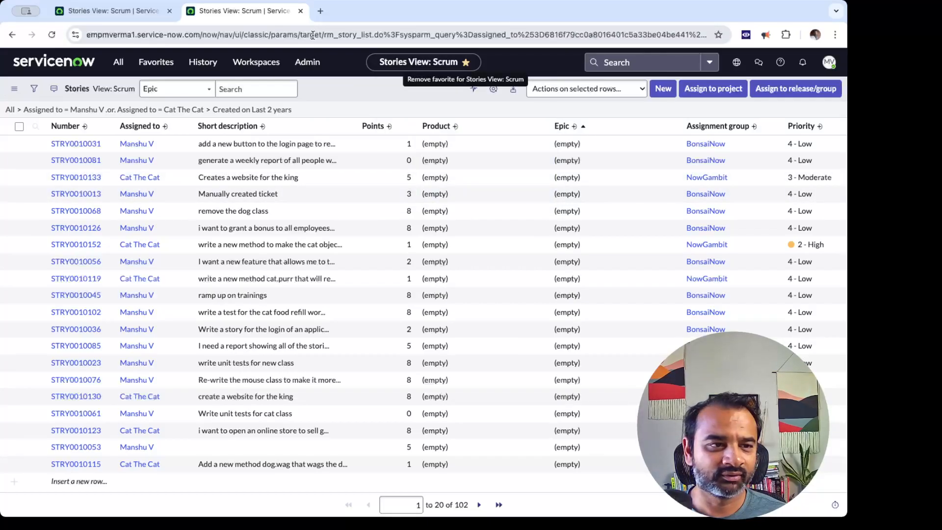
# - Find and reopen the My Stories favorite from the Favorites list
pyautogui.click(156, 62)
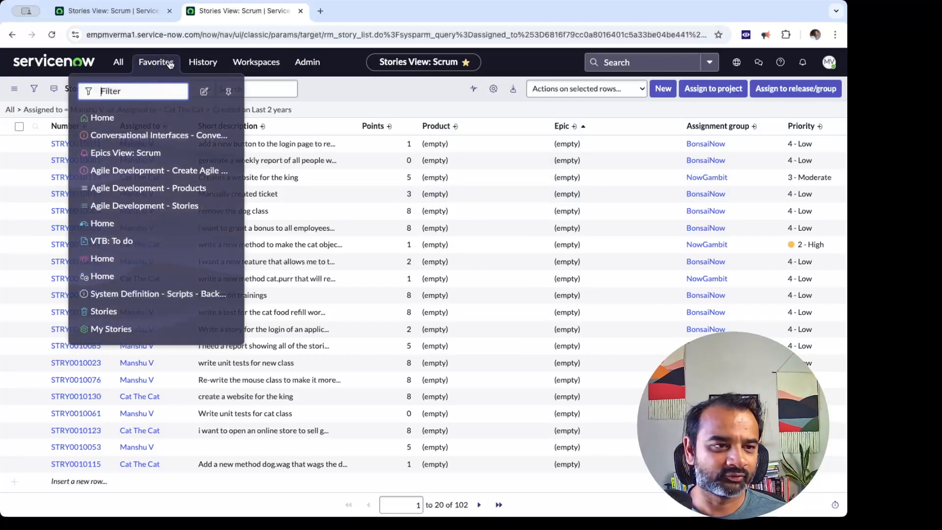
pyautogui.write('My Storie')
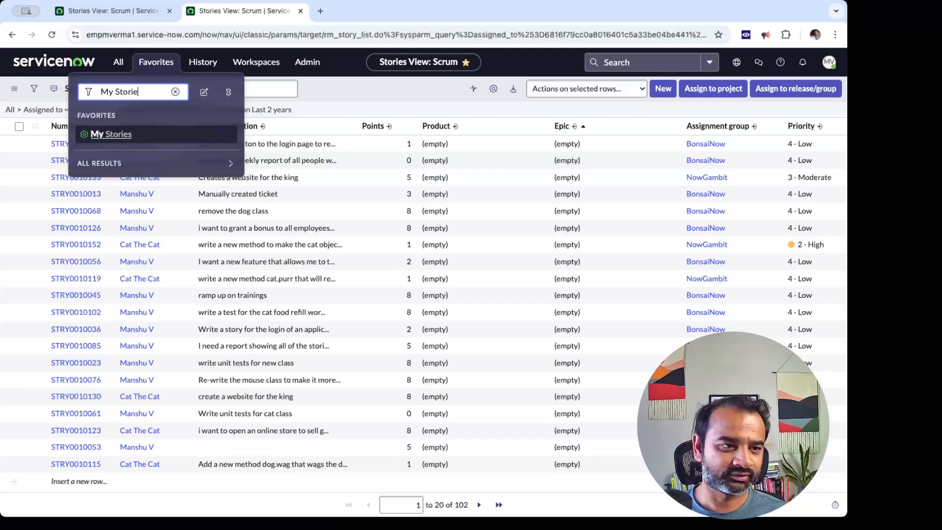
pyautogui.click(111, 135)
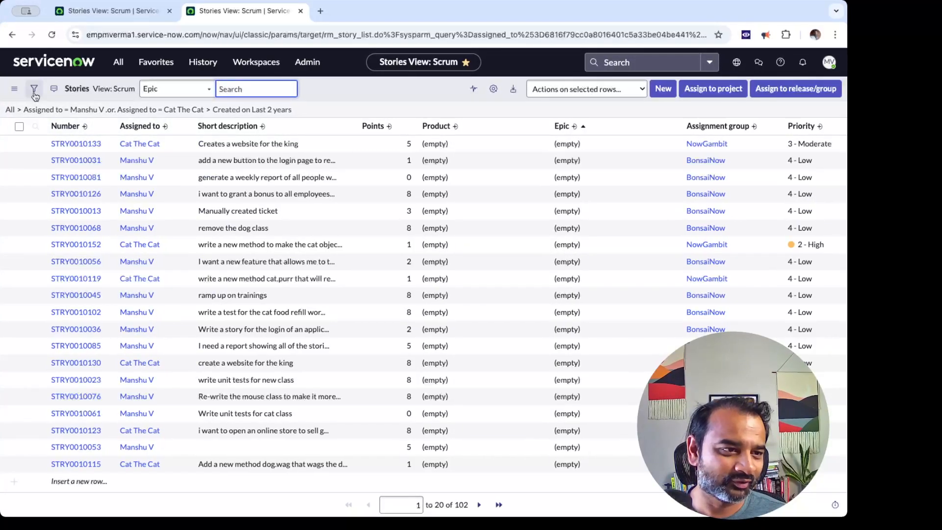
pyautogui.moveTo(34, 90)
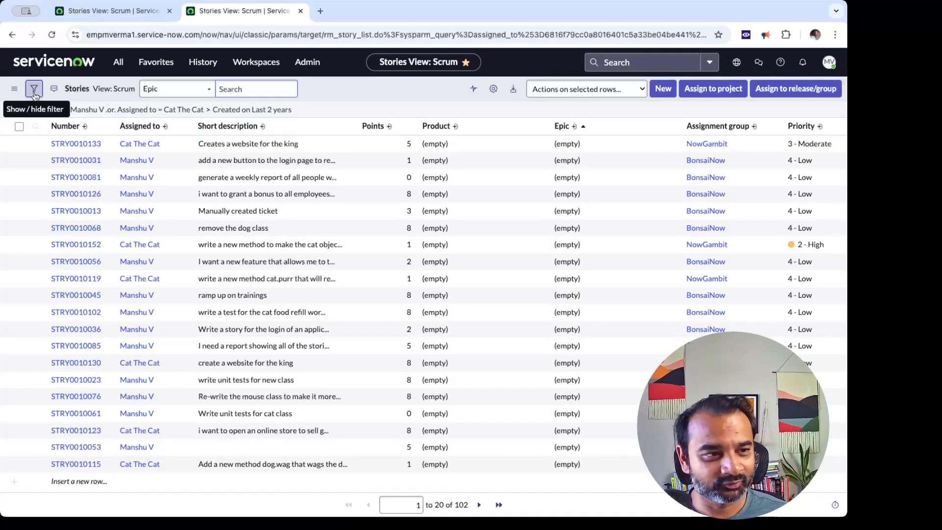
# - Save the current filter as 'Manshu's Stories' with visibility set to Everyone
pyautogui.click(34, 89)
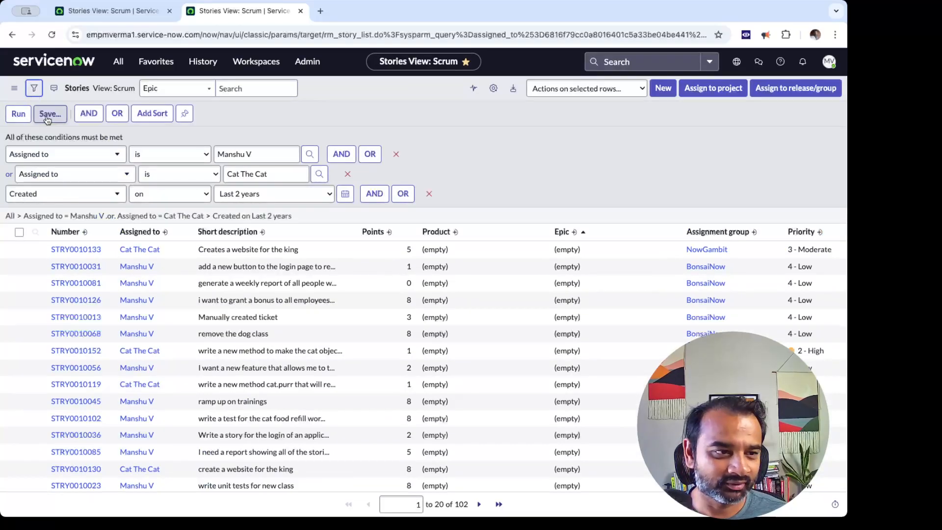
pyautogui.moveTo(50, 114)
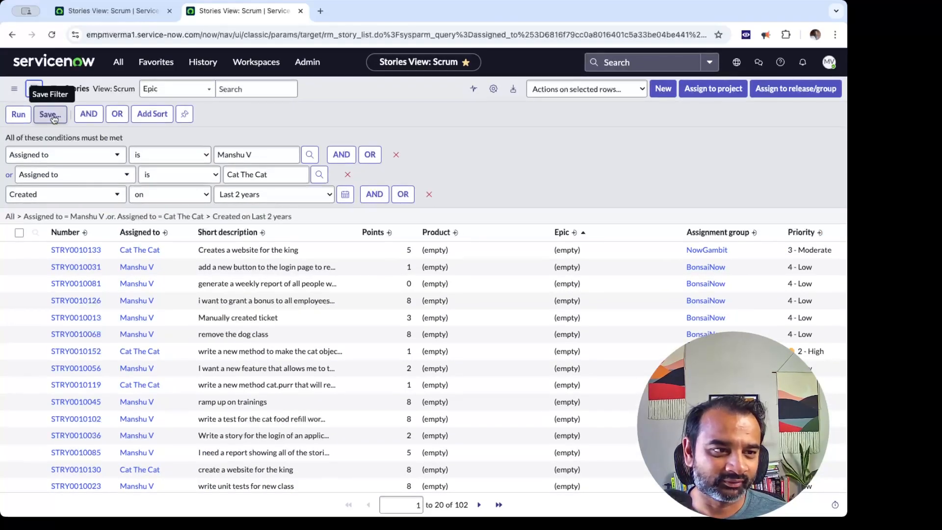
pyautogui.click(50, 113)
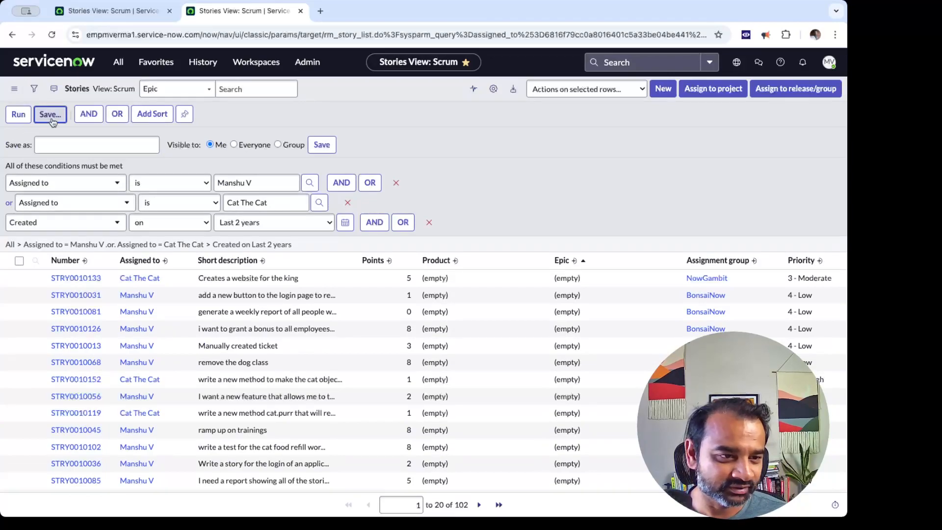
pyautogui.click(234, 144)
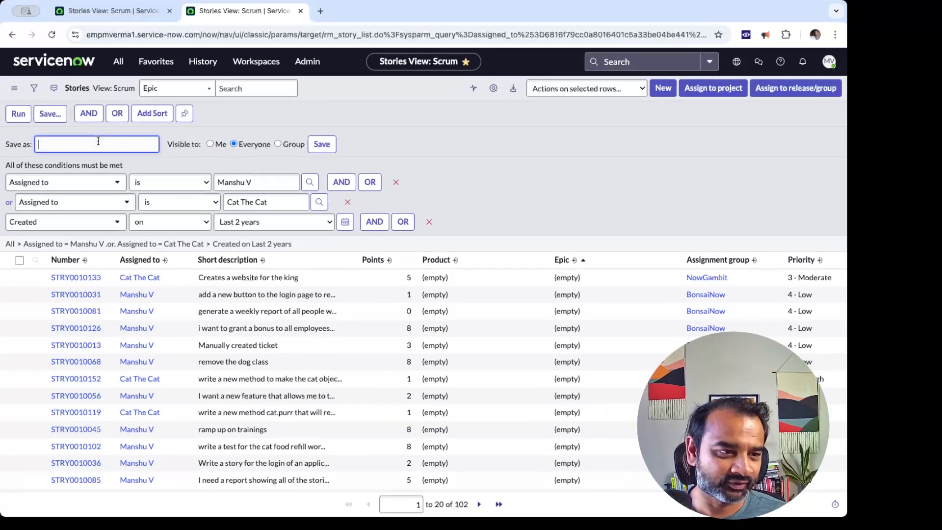
pyautogui.write('Manshu')
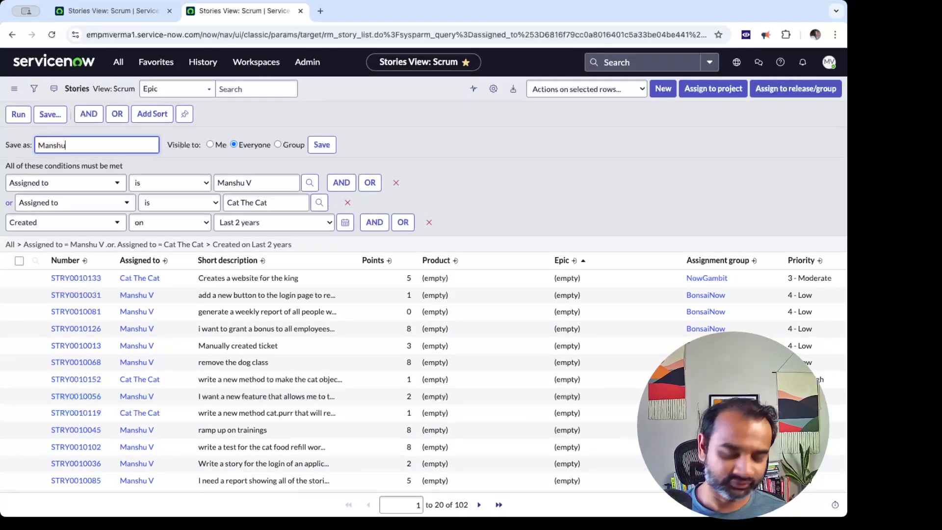
pyautogui.write("'s Stories")
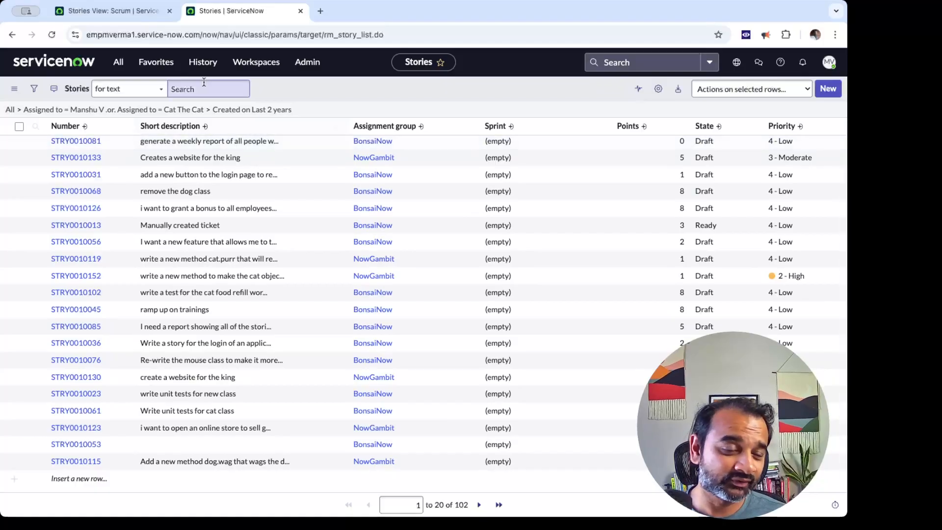
# - Search the navigator for 'filters' and open System Definition > Filters
pyautogui.click(118, 62)
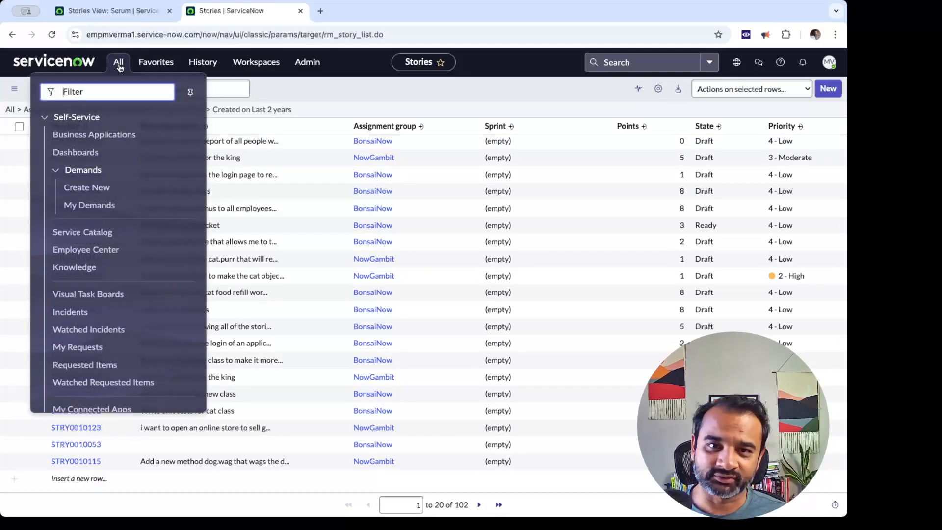
pyautogui.write('filte')
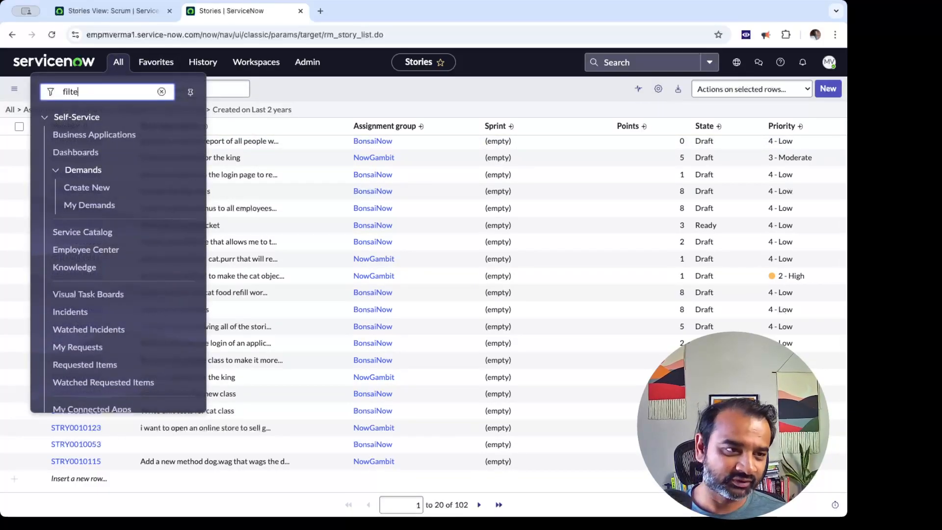
pyautogui.write('rs')
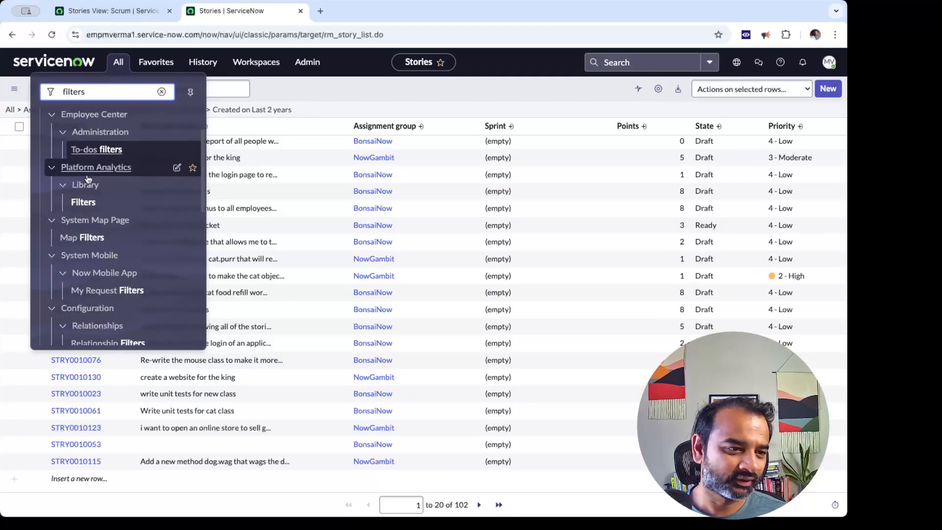
pyautogui.scroll(-3)
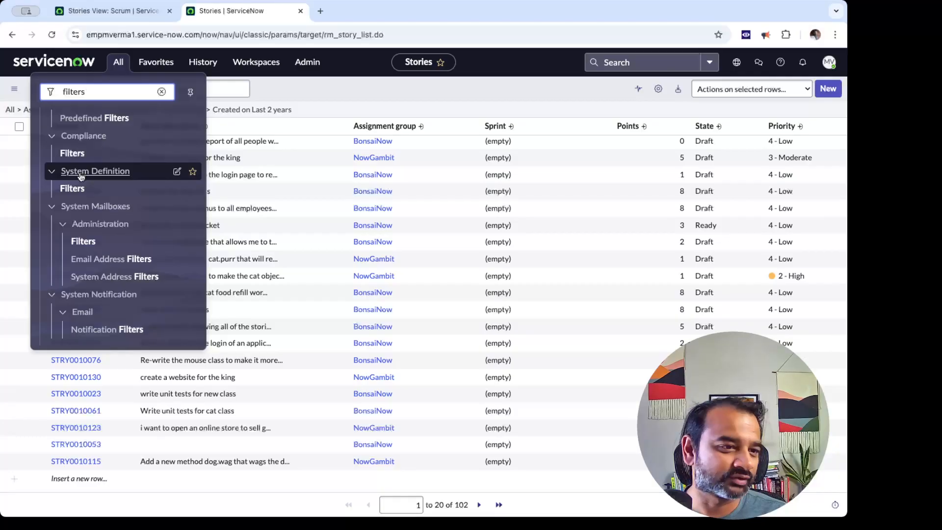
pyautogui.moveTo(71, 188)
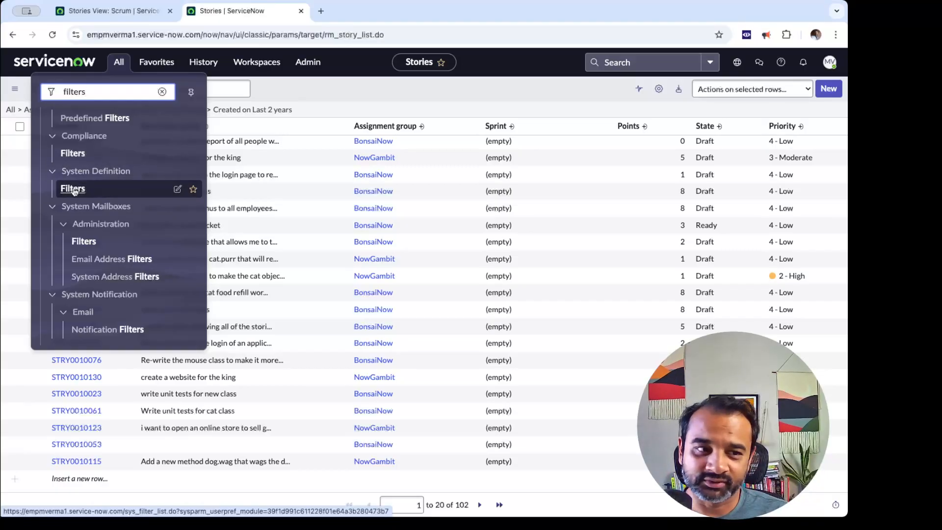
pyautogui.click(72, 188)
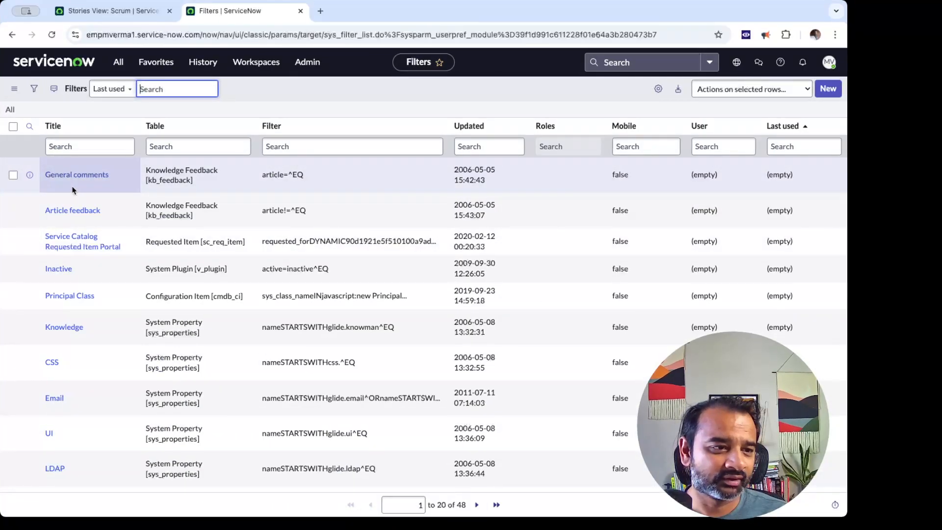
pyautogui.write('N')
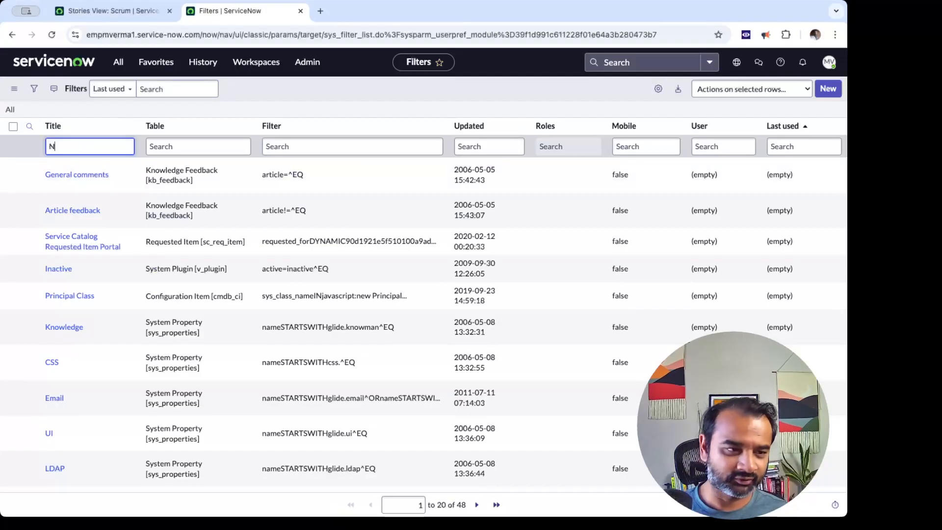
pyautogui.write('My Stories')
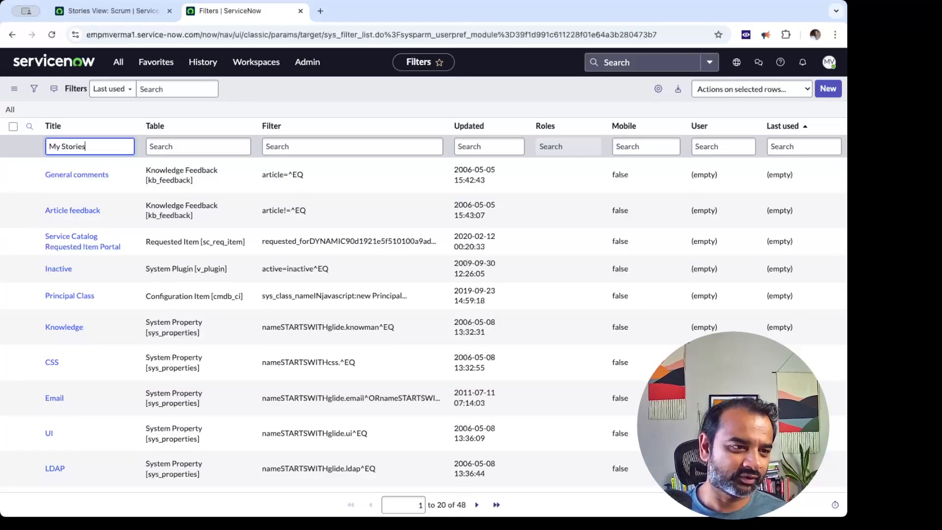
pyautogui.press('Return')
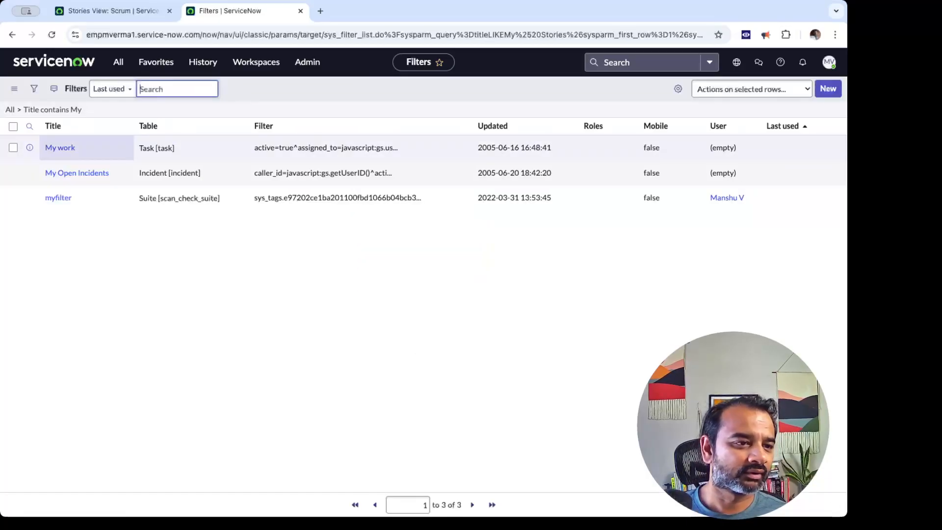
pyautogui.click(28, 125)
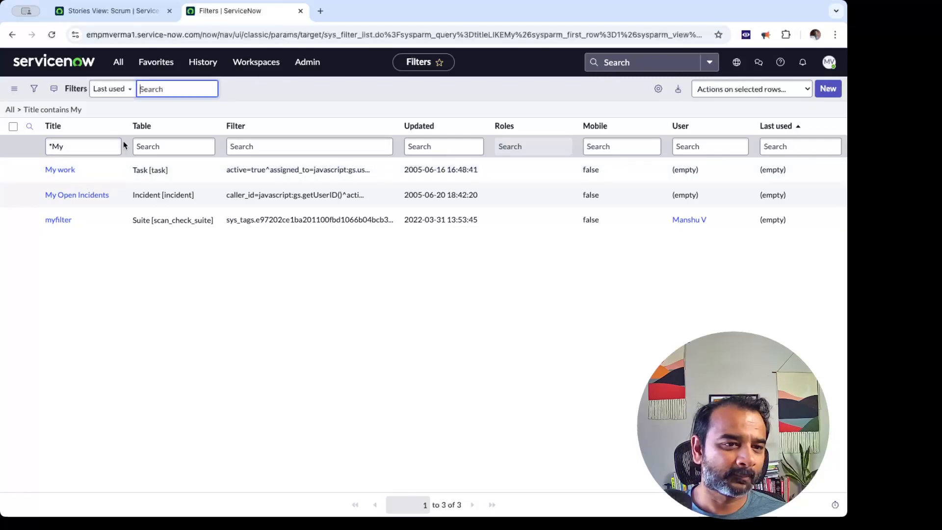
pyautogui.moveTo(3, 235)
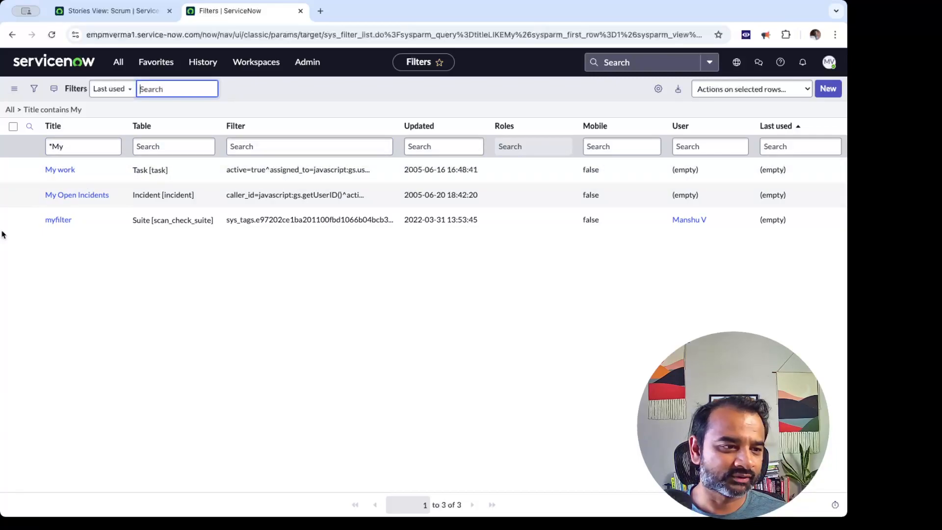
pyautogui.moveTo(689, 218)
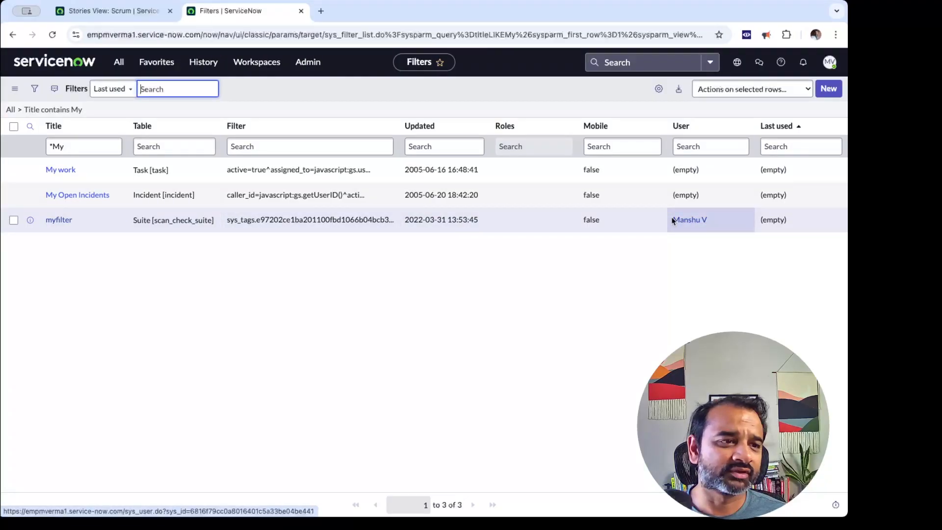
pyautogui.click(10, 109)
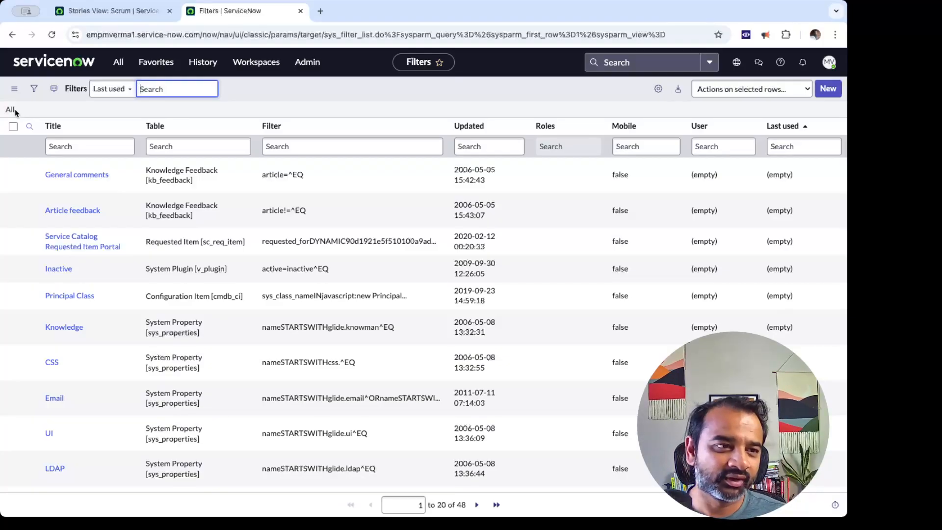
pyautogui.moveTo(13, 107)
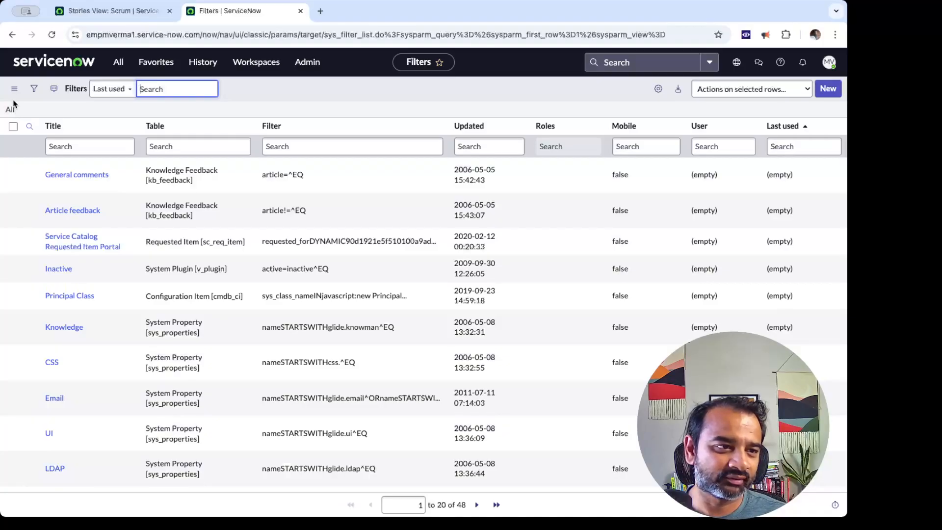
pyautogui.moveTo(14, 89)
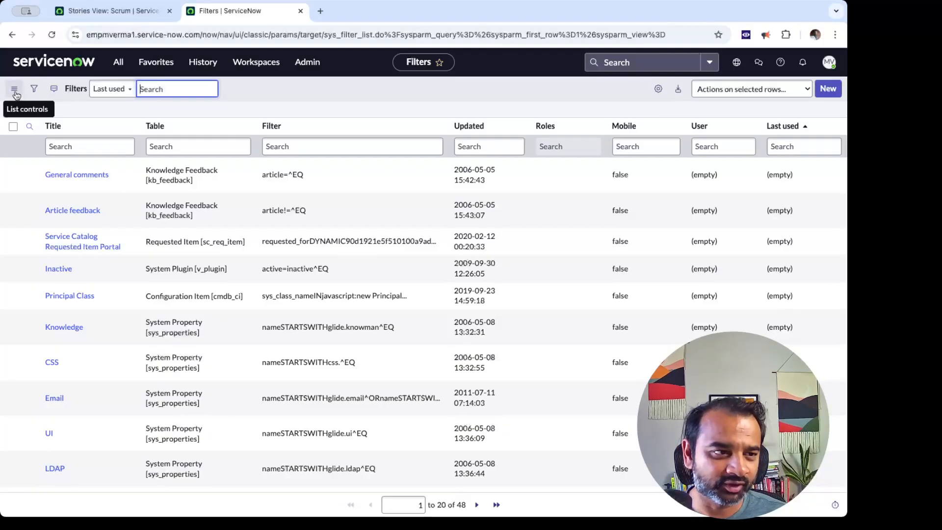
# - Look up the My Stories favorite from the Favorites menu
pyautogui.click(14, 88)
pyautogui.write('My Stories')
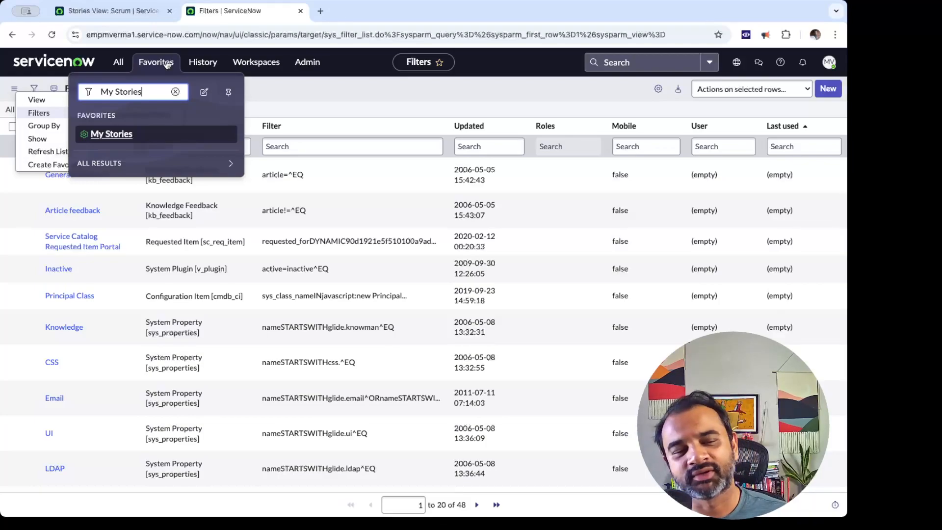
pyautogui.moveTo(313, 101)
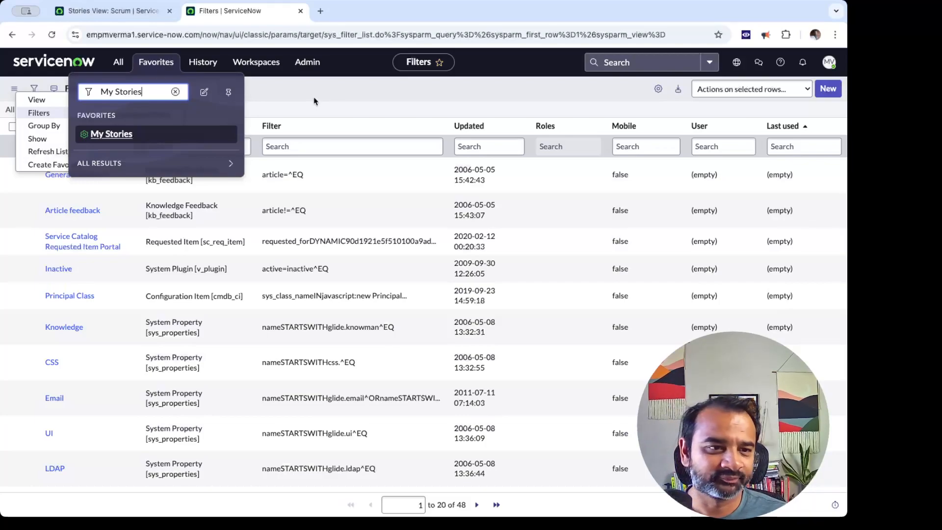
pyautogui.click(54, 61)
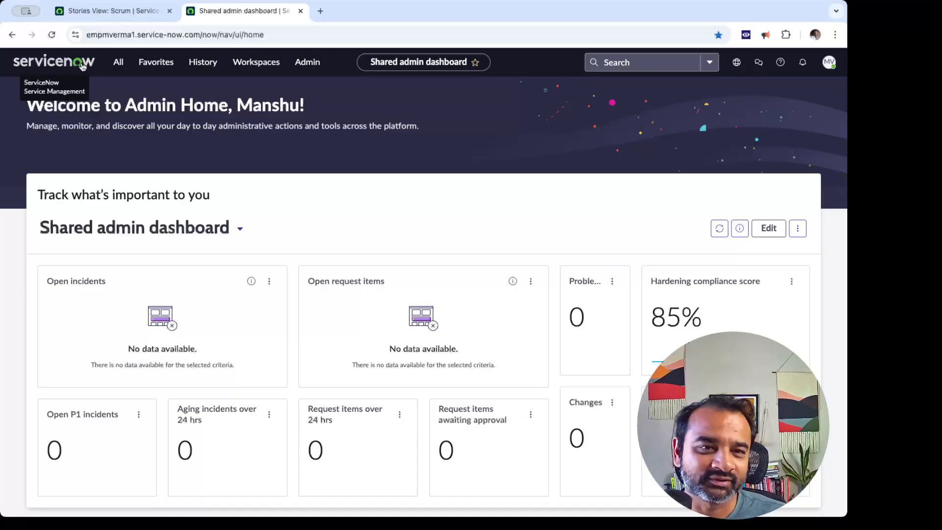
pyautogui.moveTo(156, 61)
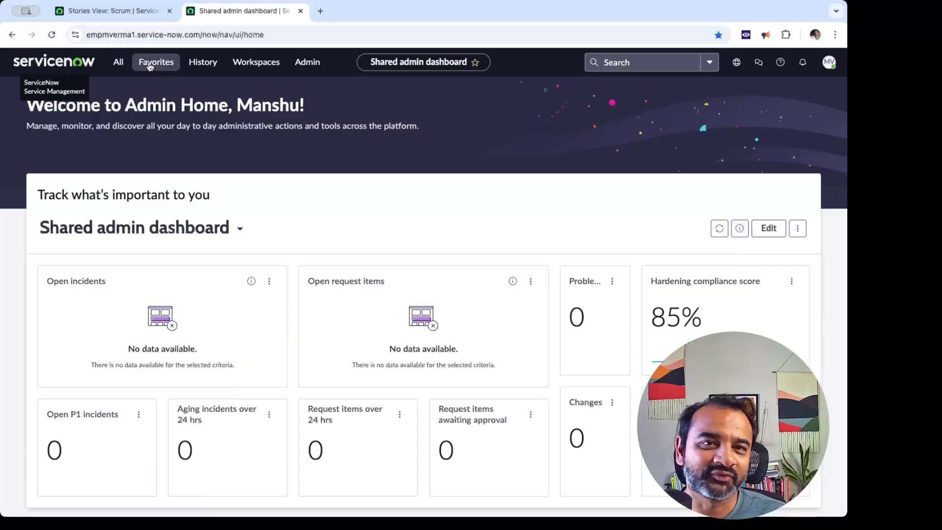